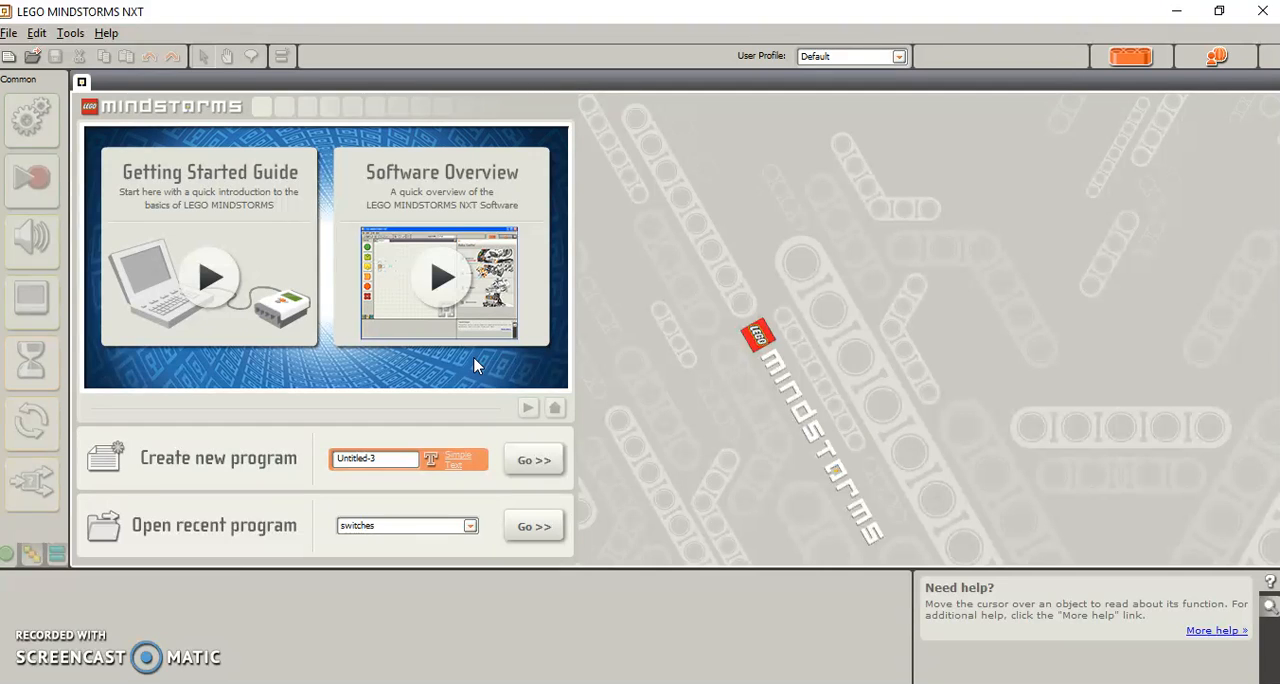
Step: Name a new program 'Mr W Volcano' on the start page and create it
{"action": "left_click", "coordinate": [375, 458]}
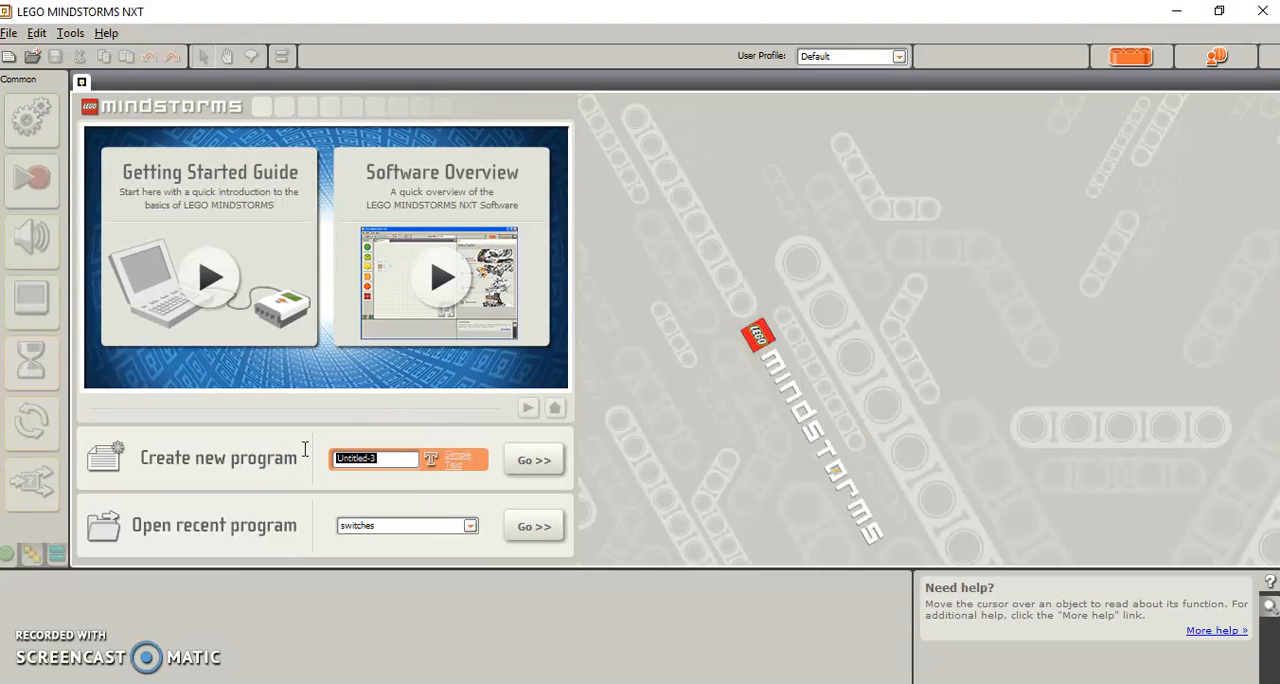
{"action": "type", "text": "M"}
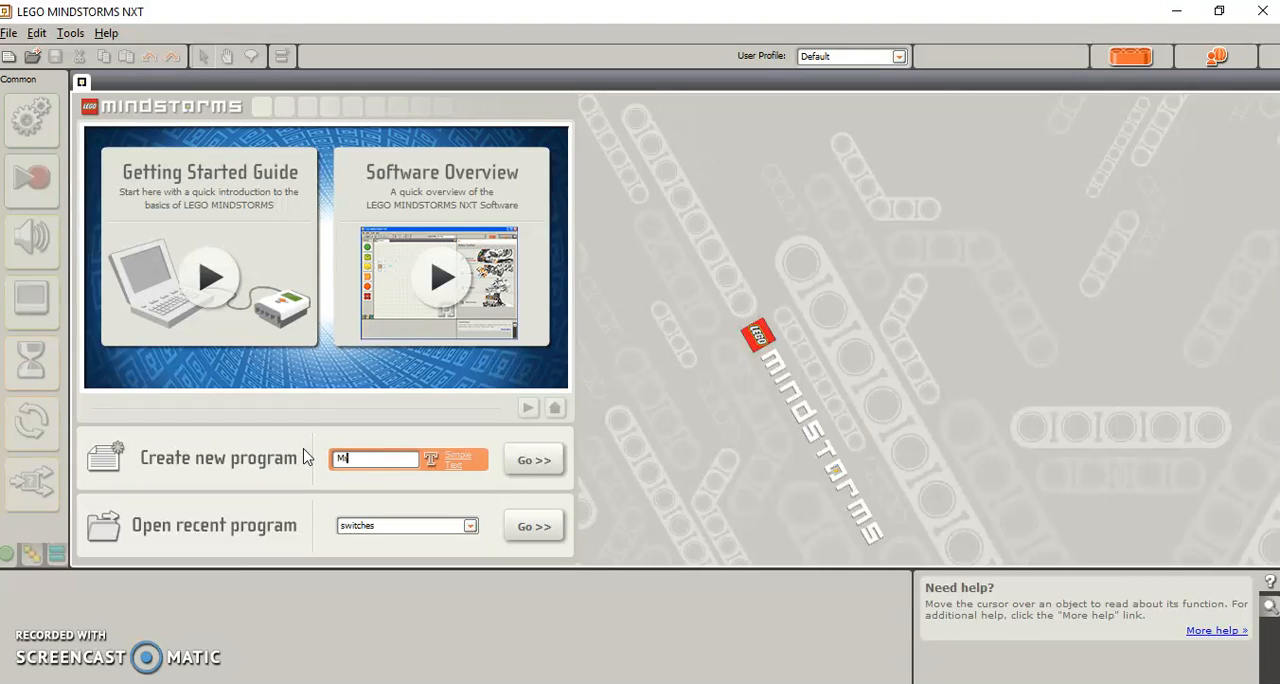
{"action": "type", "text": "r W Volcano"}
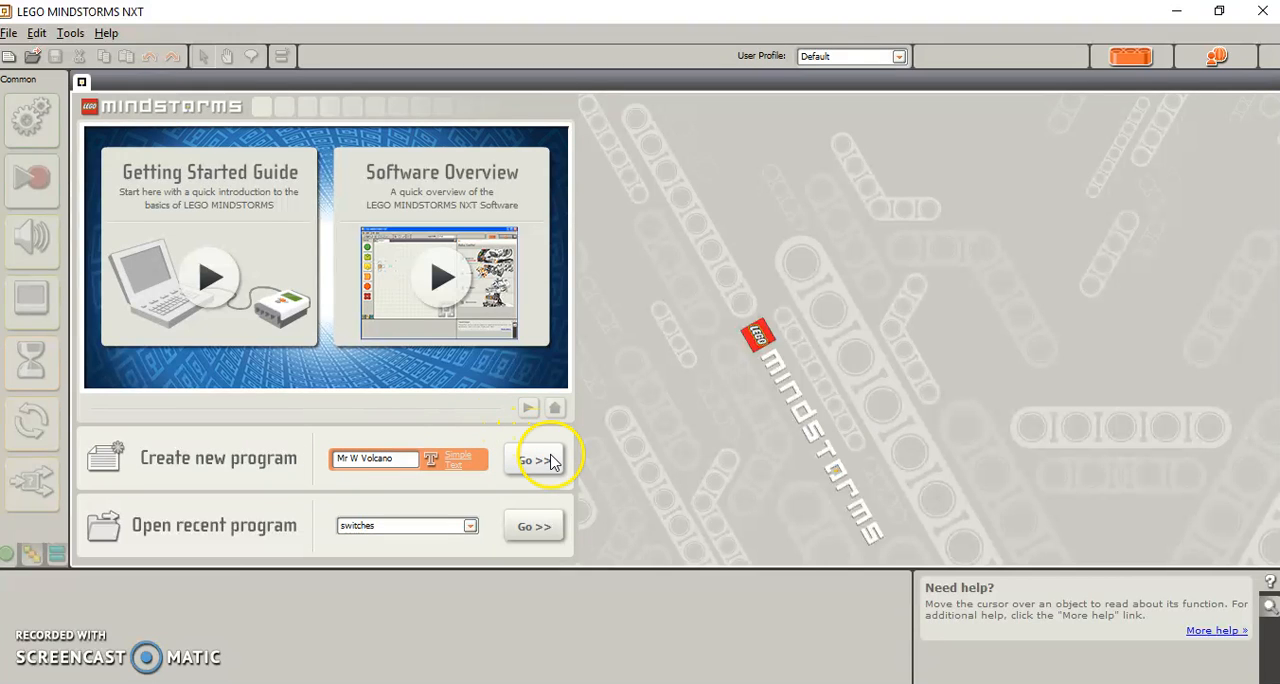
{"action": "left_click", "coordinate": [533, 459]}
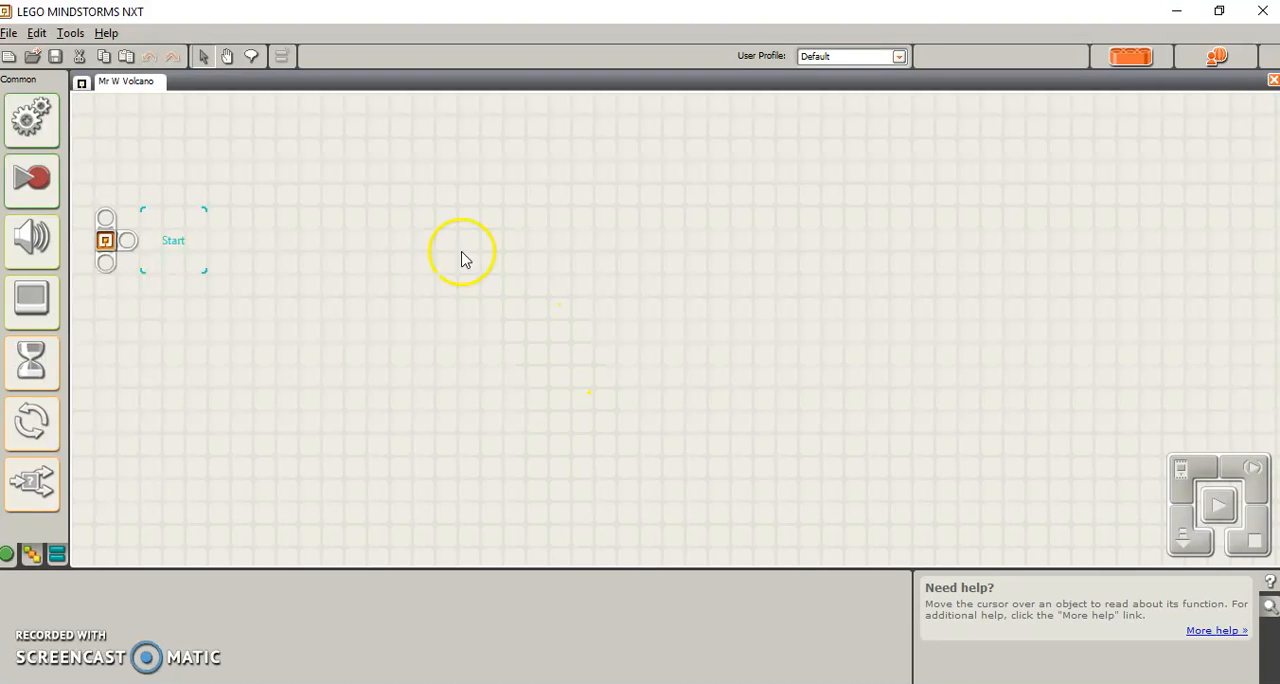
{"action": "mouse_move", "coordinate": [170, 213]}
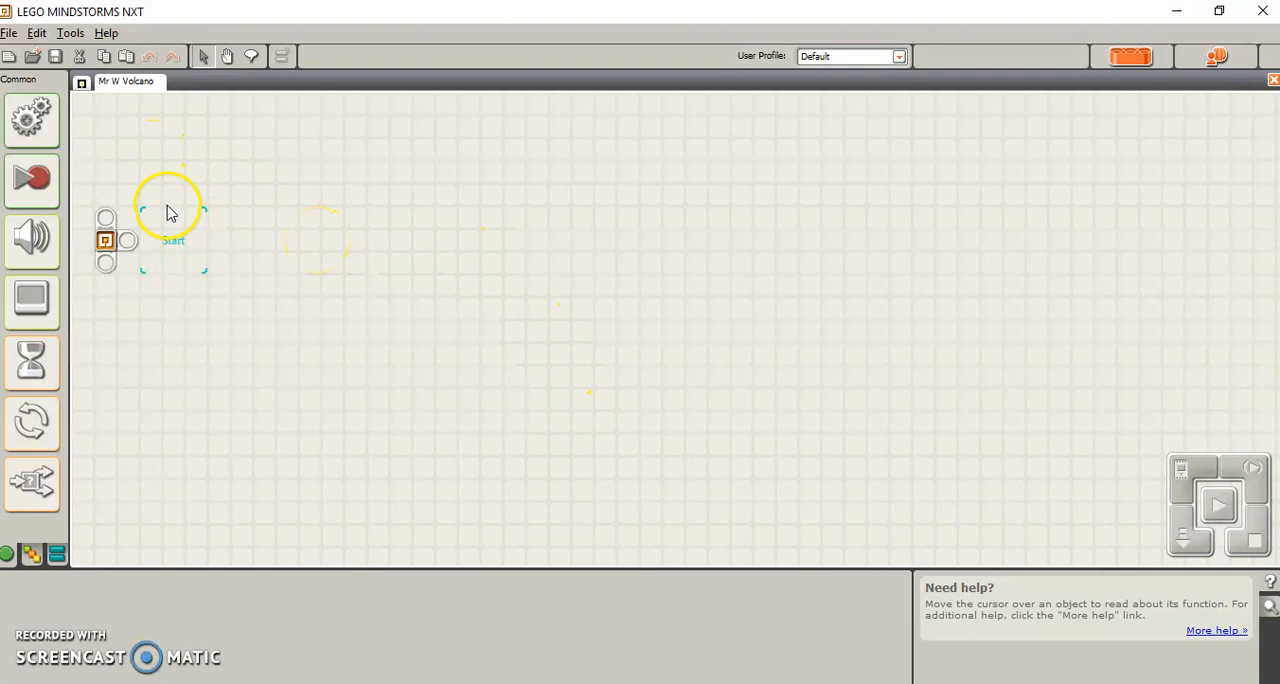
Step: Open the Wait block's flyout of wait types from the Common palette
{"action": "left_click", "coordinate": [32, 362]}
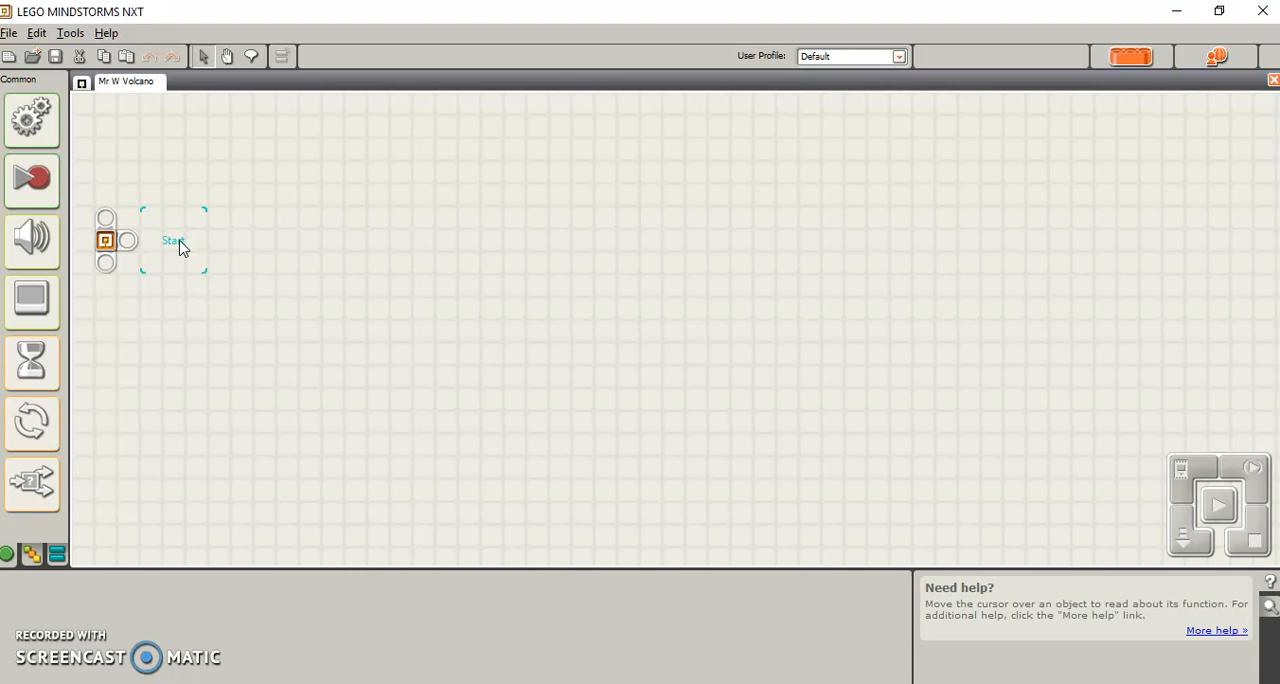
{"action": "mouse_move", "coordinate": [32, 483]}
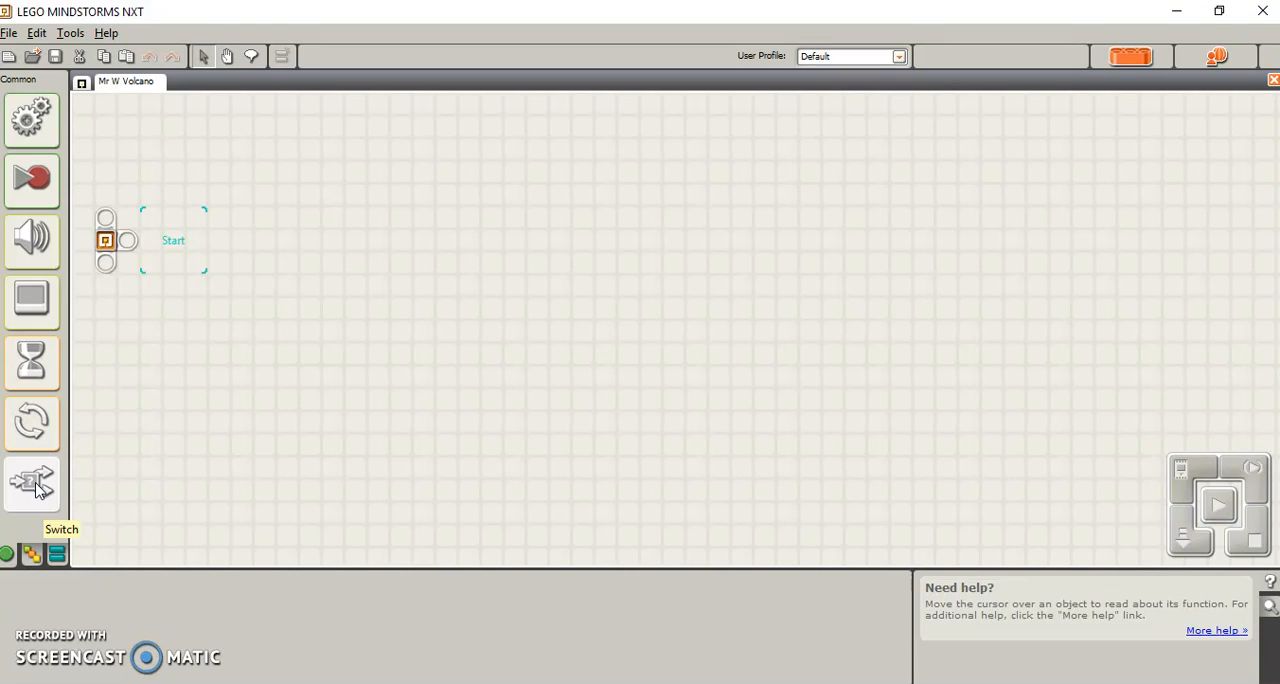
{"action": "mouse_move", "coordinate": [32, 240]}
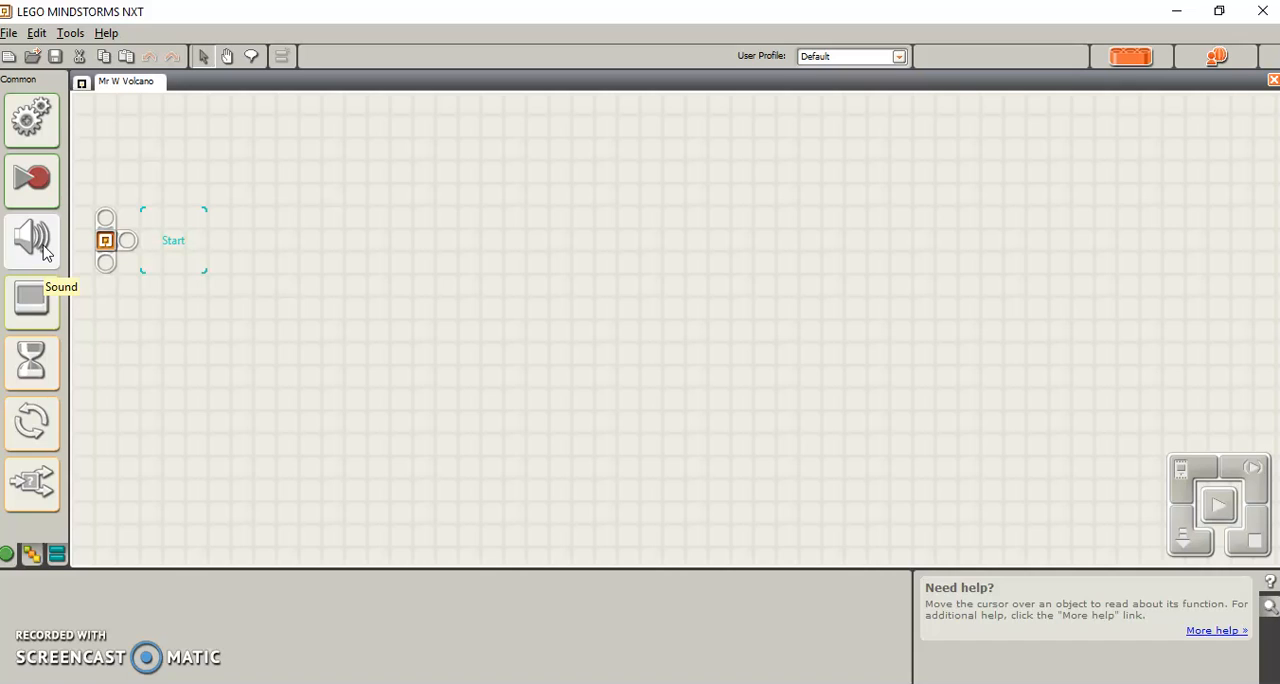
{"action": "mouse_move", "coordinate": [32, 299]}
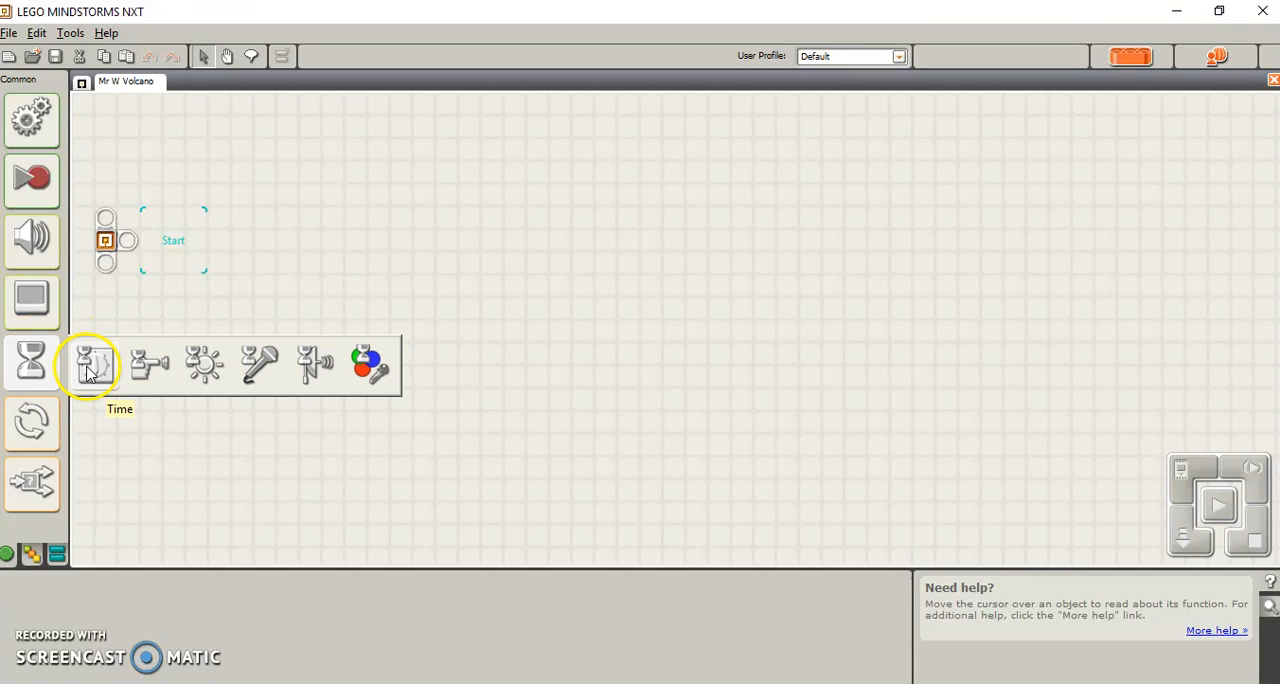
Step: Place a 0.500 Time Wait block on the beam directly after the start point
{"action": "left_click_drag", "start_coordinate": [90, 363], "coordinate": [180, 250]}
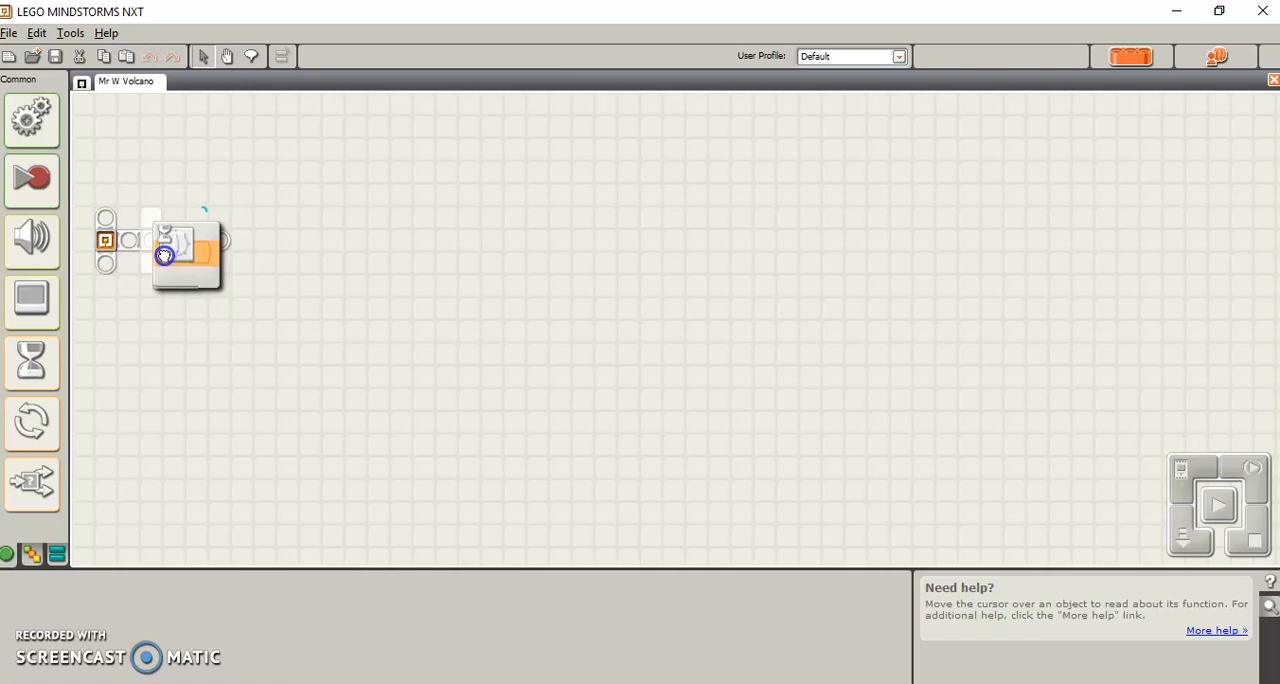
{"action": "left_click", "coordinate": [175, 250]}
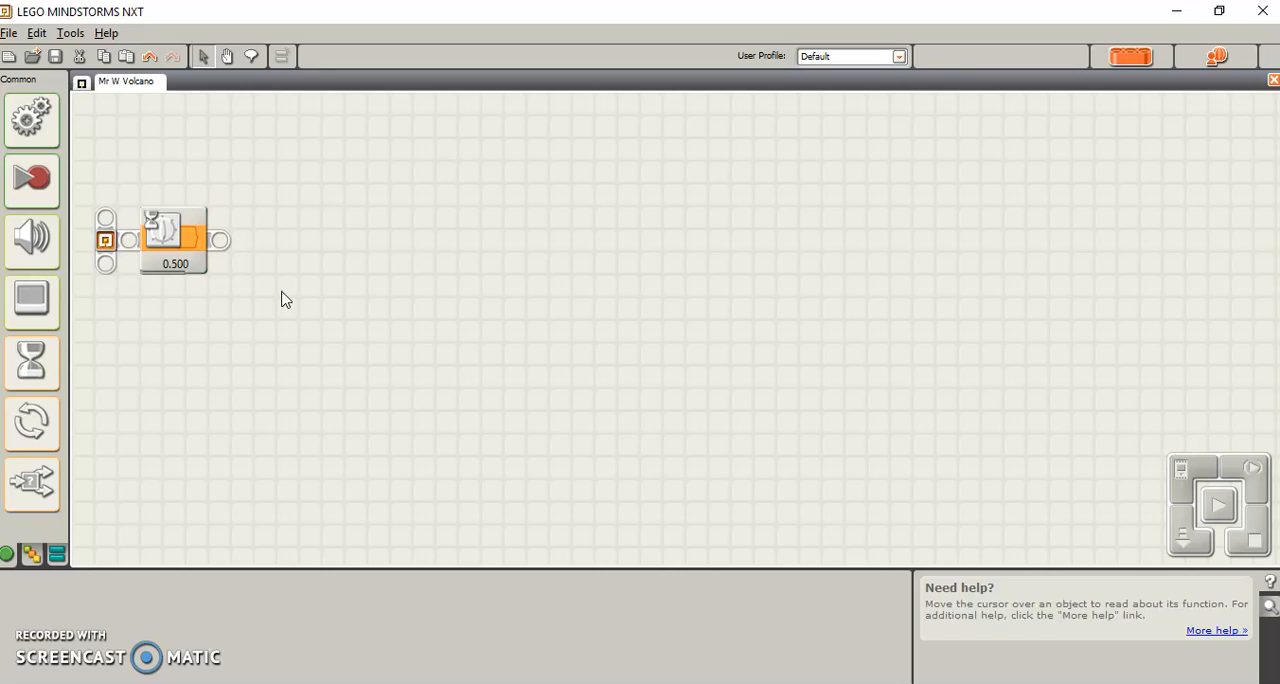
{"action": "mouse_move", "coordinate": [32, 421]}
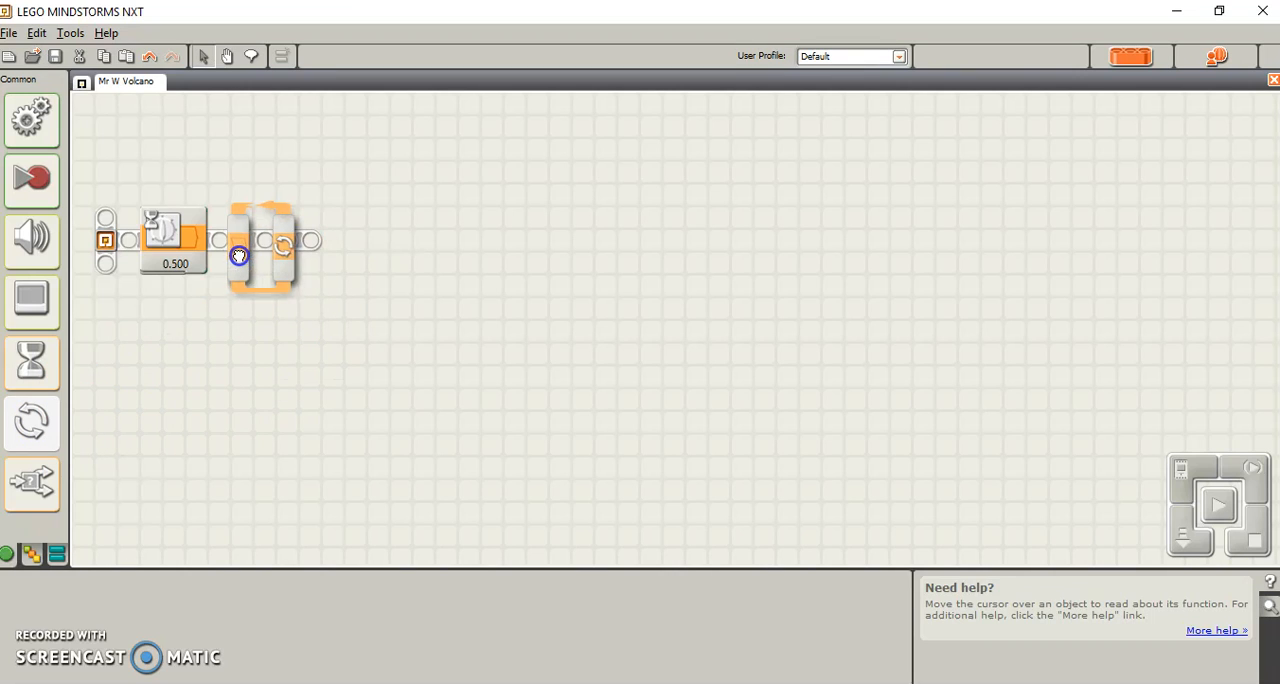
Step: Drop a Forever loop after the wait with a B–C Move block (power 75) inside
{"action": "left_click", "coordinate": [263, 240]}
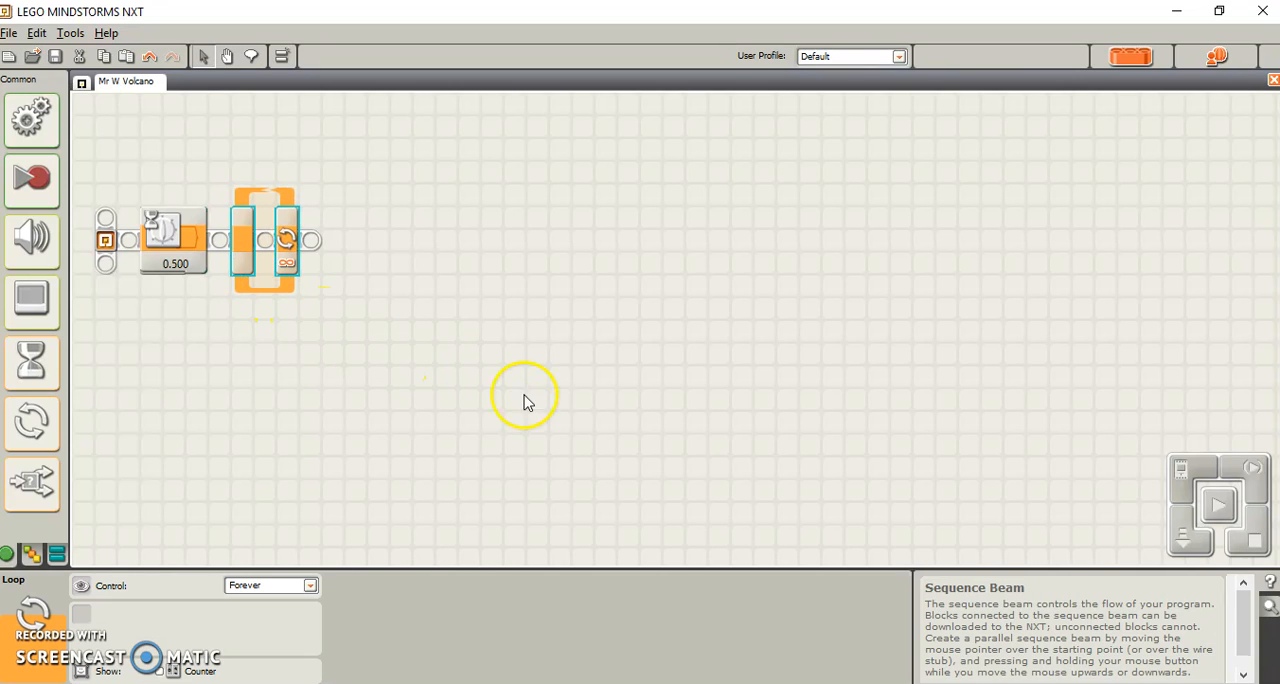
{"action": "mouse_move", "coordinate": [348, 332]}
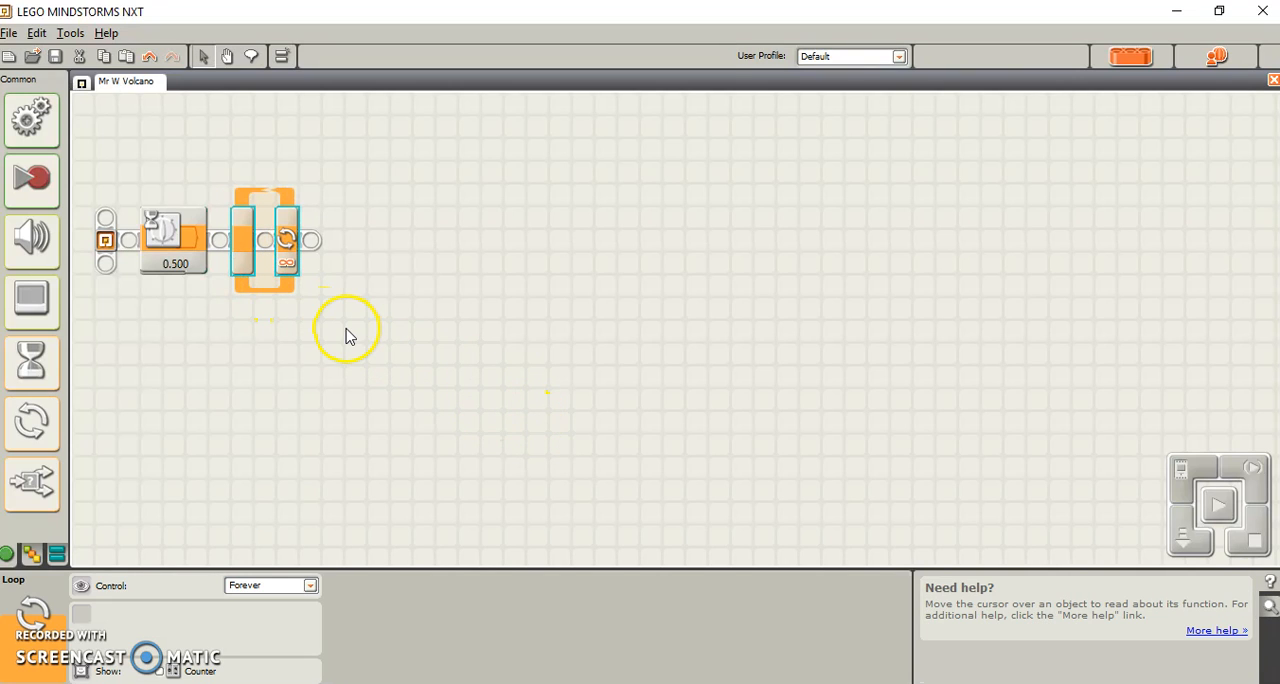
{"action": "mouse_move", "coordinate": [278, 212]}
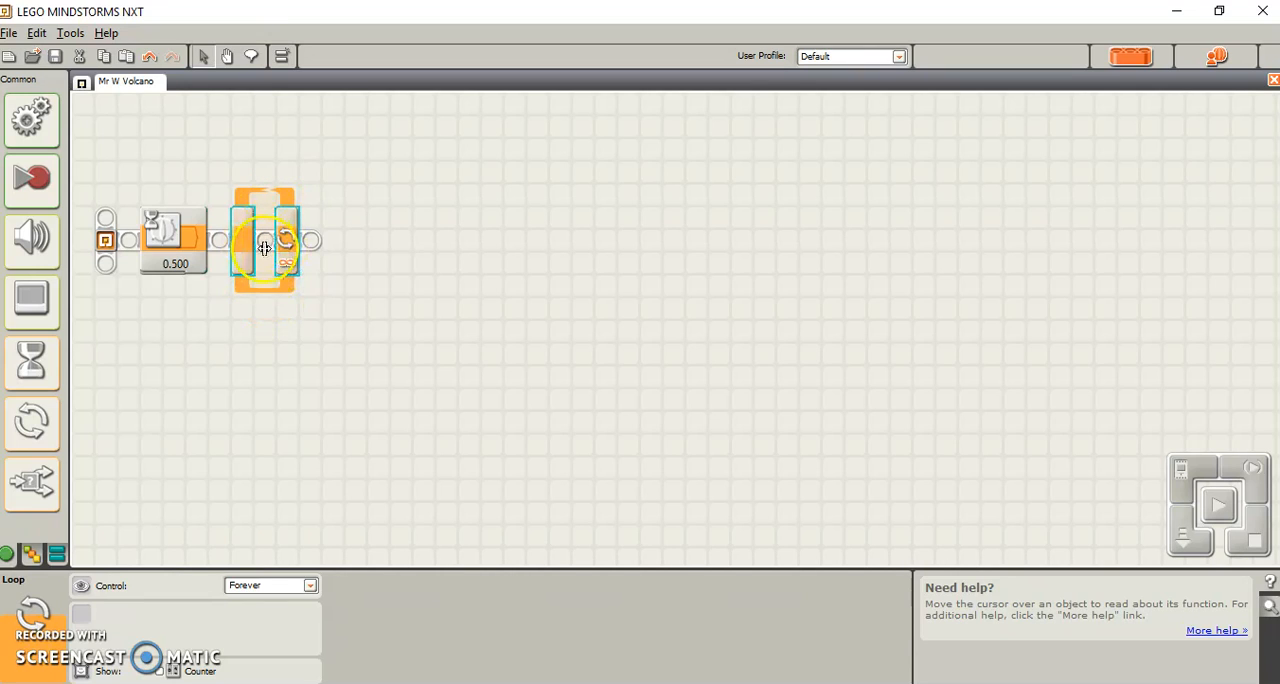
{"action": "mouse_move", "coordinate": [33, 177]}
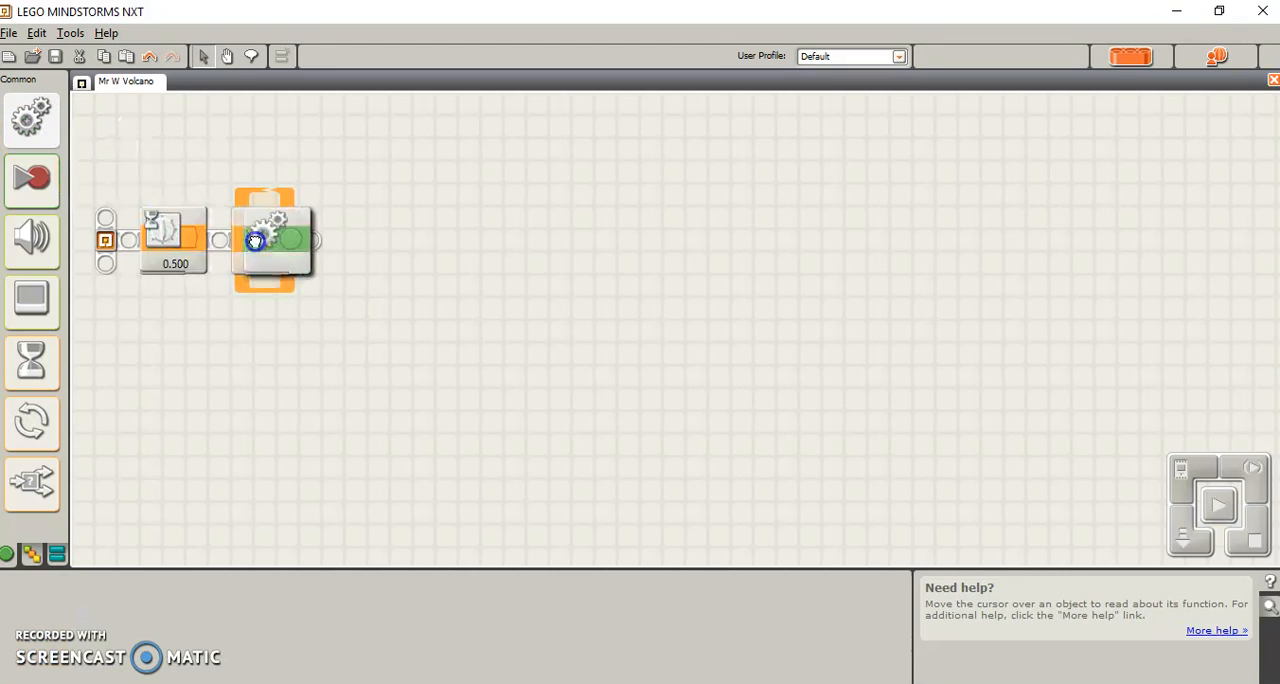
{"action": "left_click", "coordinate": [275, 240]}
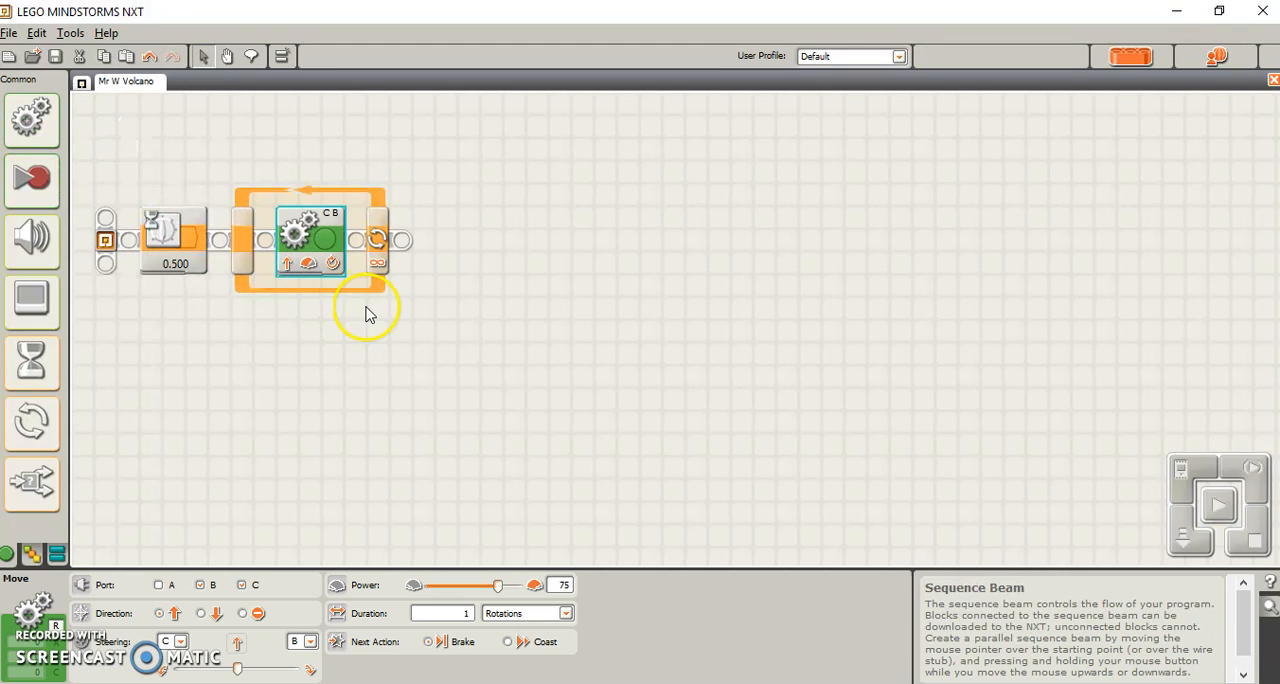
{"action": "mouse_move", "coordinate": [307, 587]}
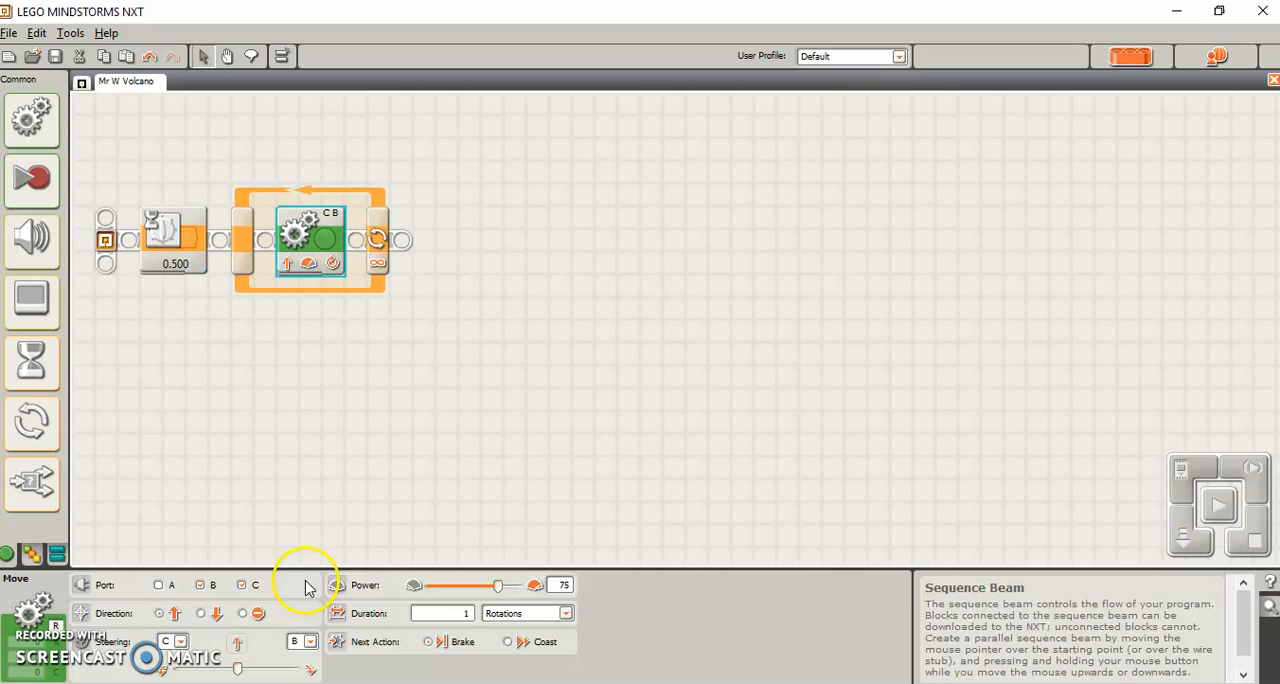
{"action": "mouse_move", "coordinate": [245, 675]}
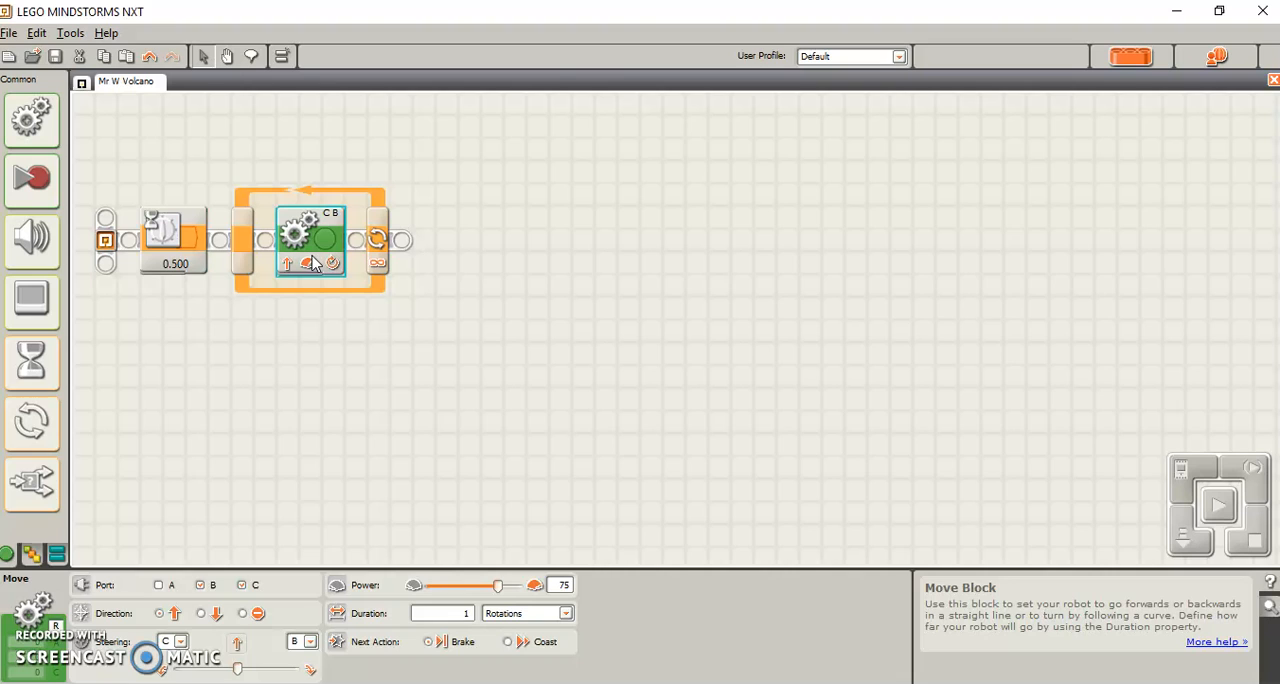
{"action": "mouse_move", "coordinate": [360, 277]}
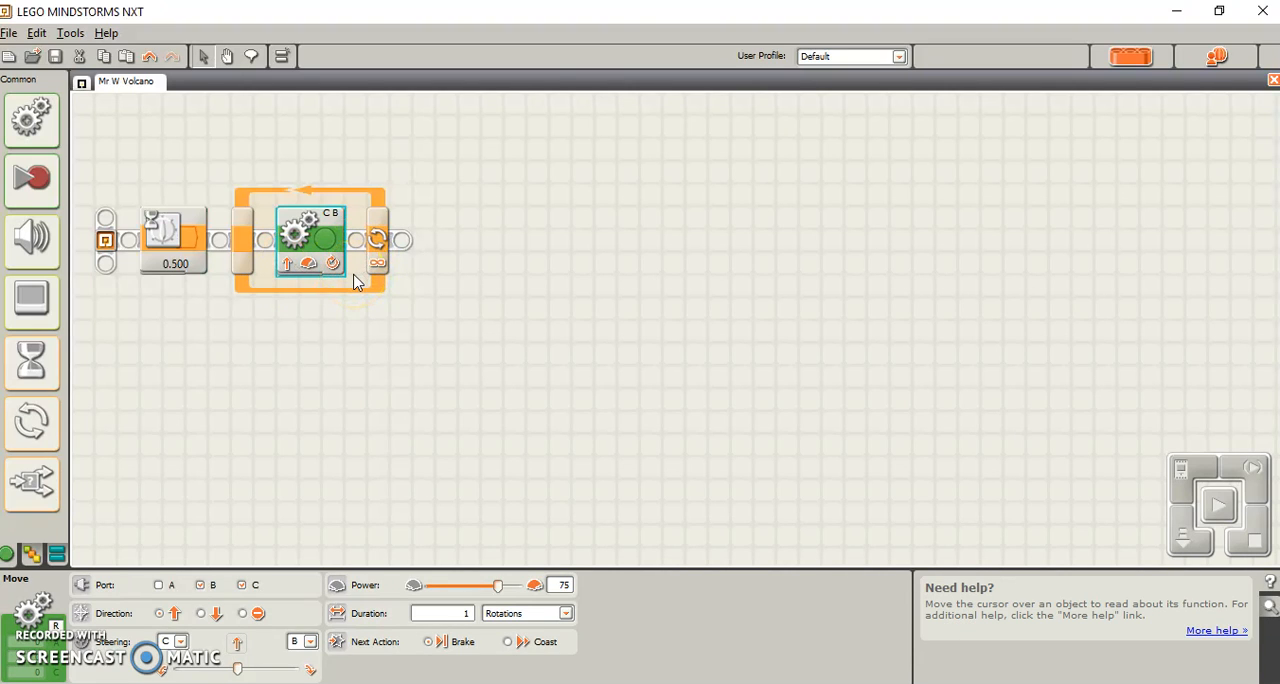
{"action": "mouse_move", "coordinate": [143, 444]}
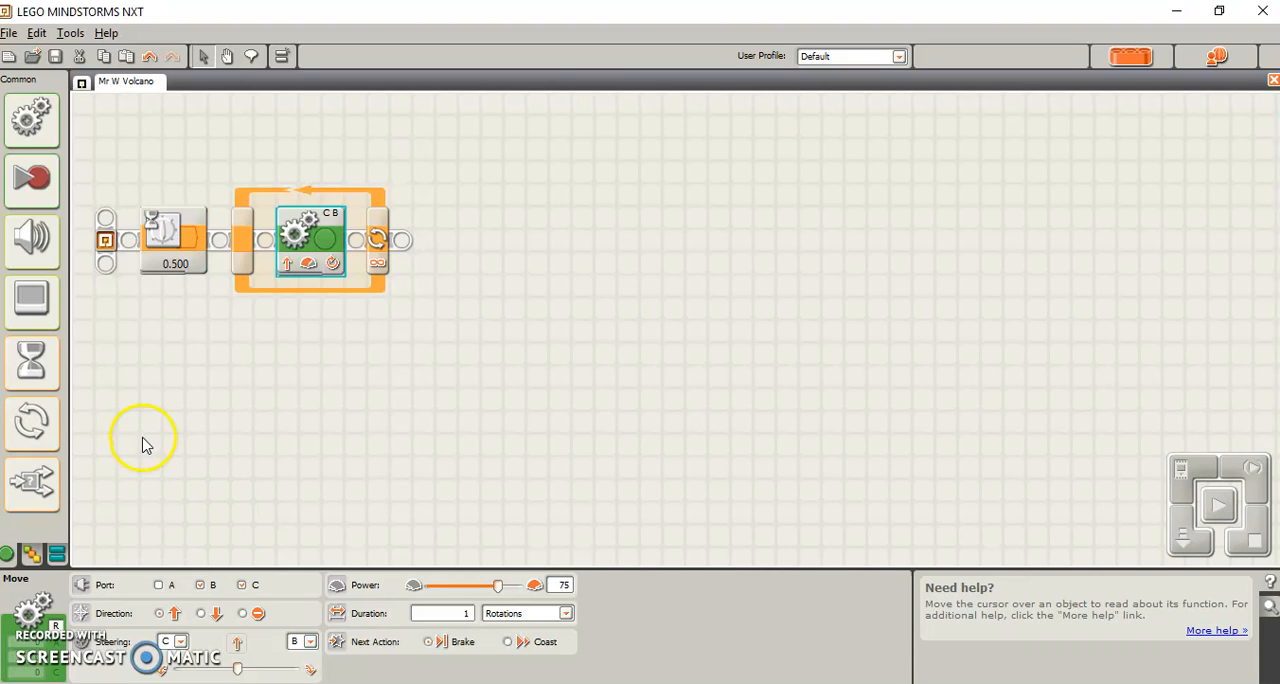
{"action": "mouse_move", "coordinate": [38, 485]}
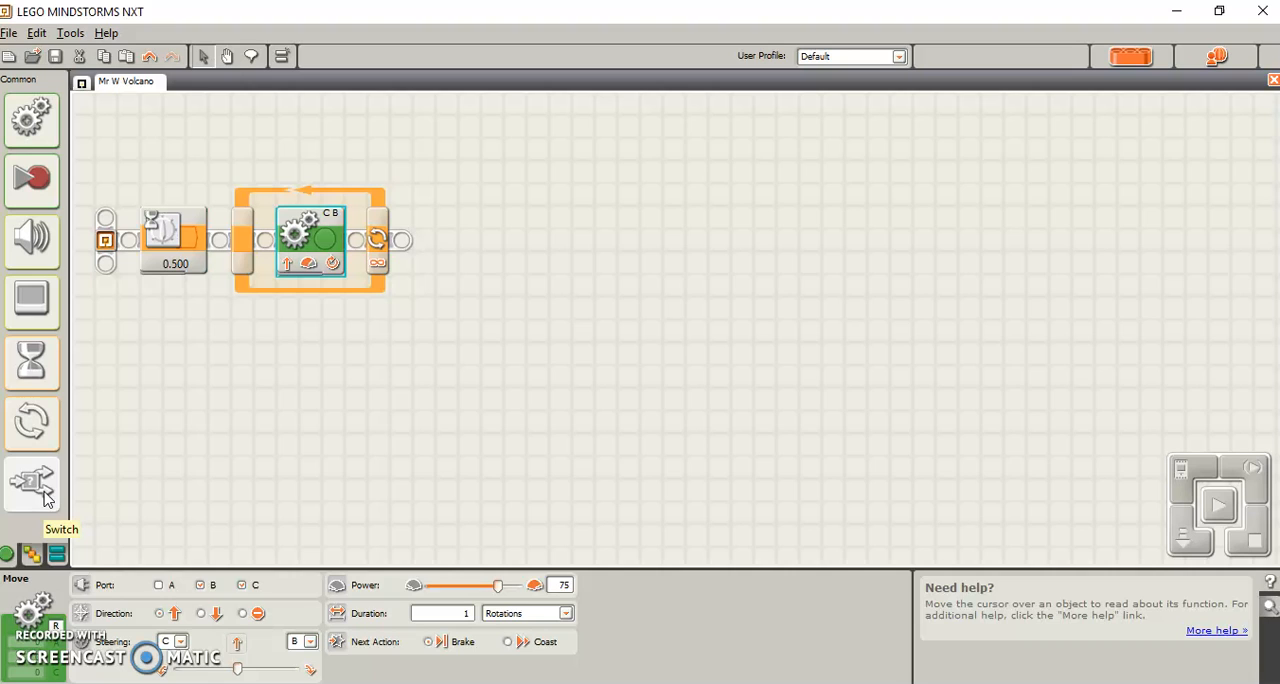
Step: Add a Switch after the Move block using the light sensor on port 3 (> 50)
{"action": "left_click", "coordinate": [32, 363]}
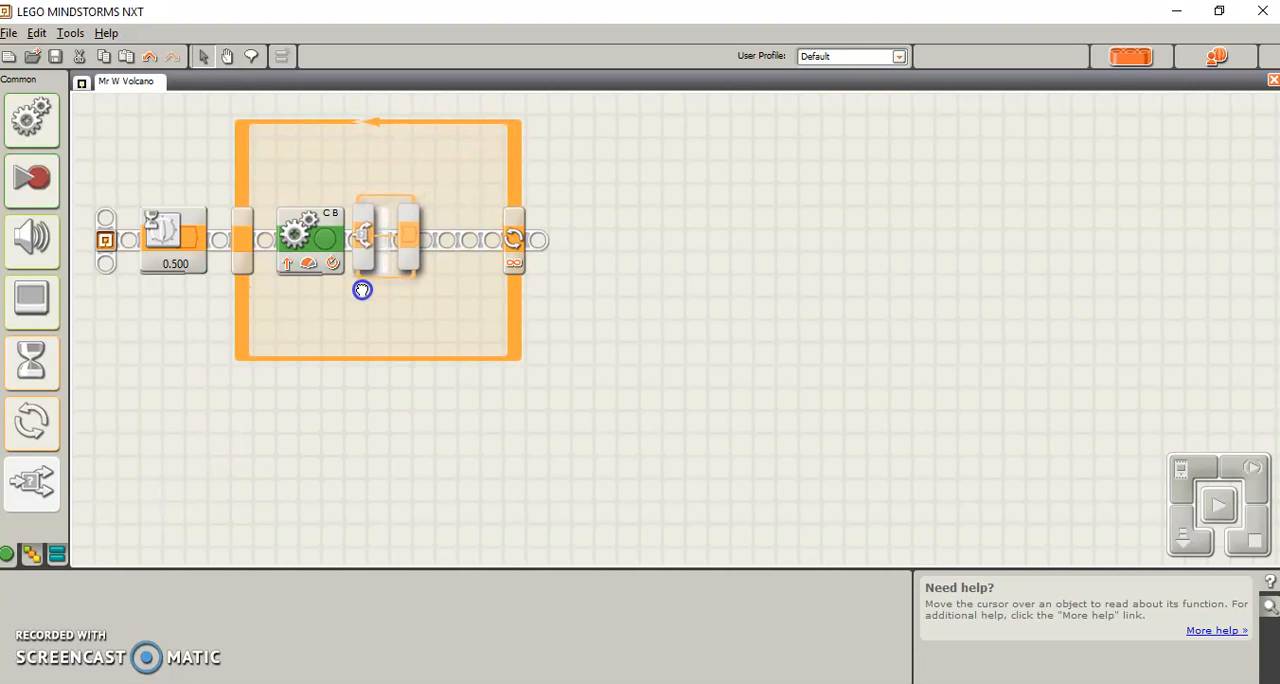
{"action": "left_click", "coordinate": [388, 238]}
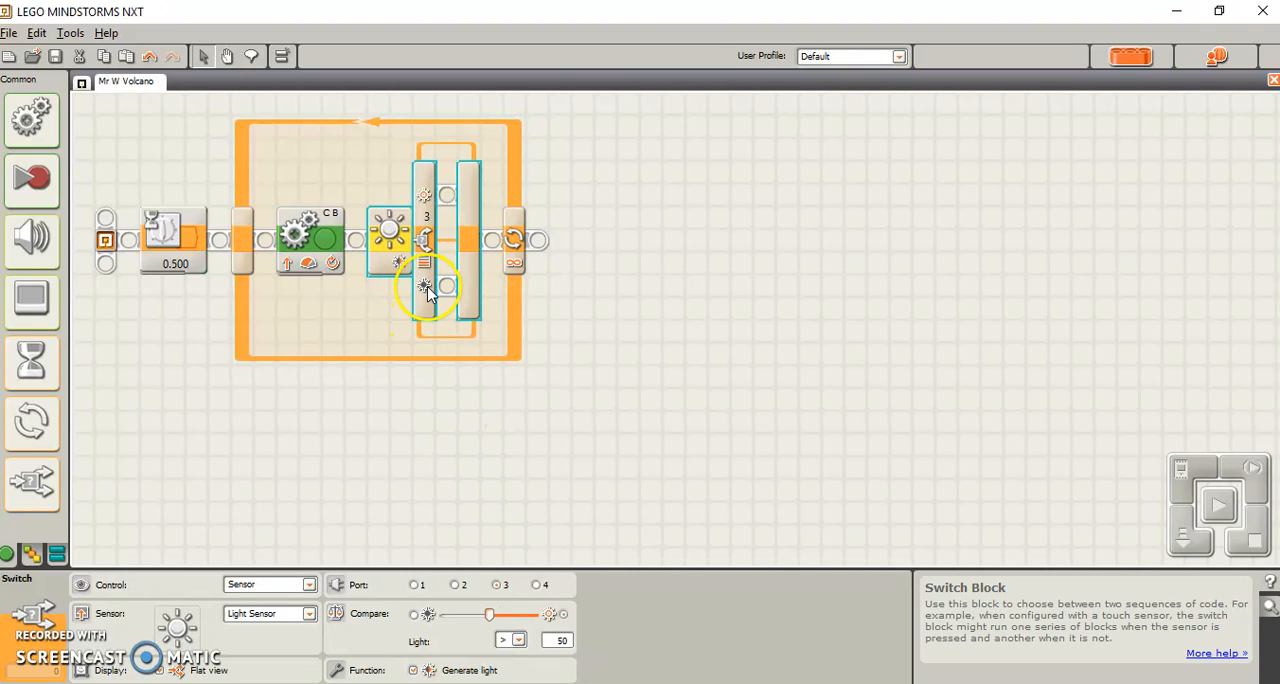
{"action": "mouse_move", "coordinate": [425, 196]}
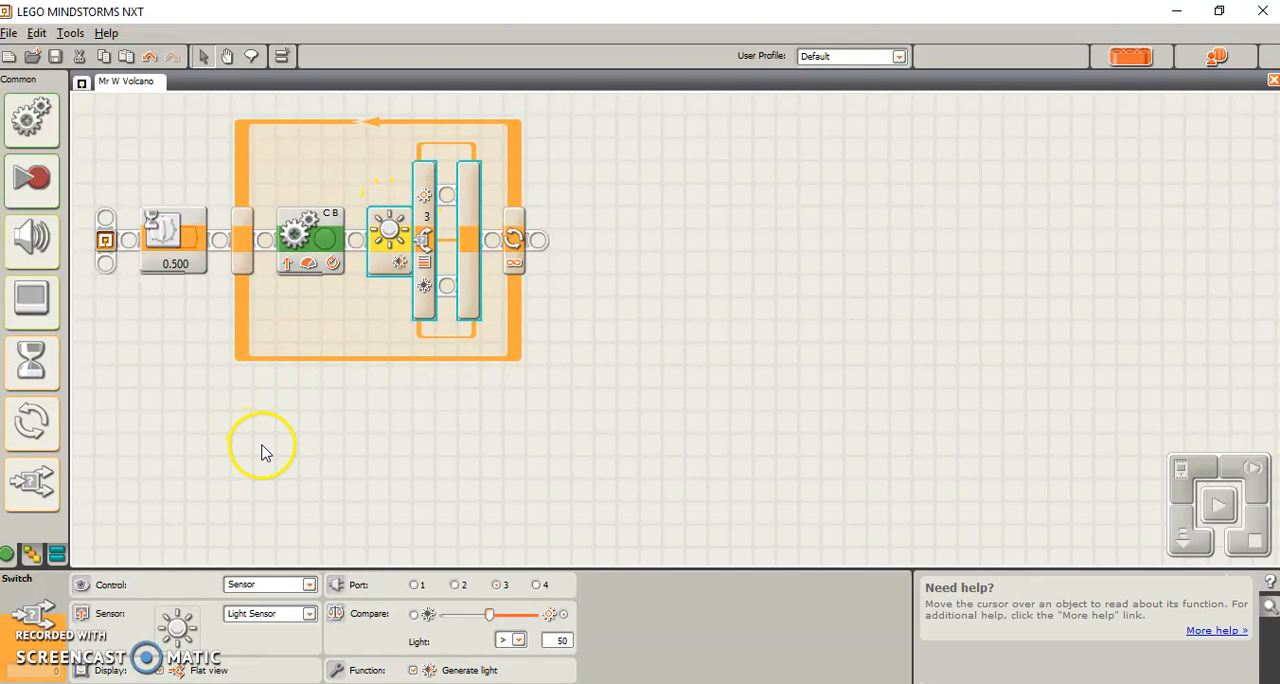
{"action": "mouse_move", "coordinate": [192, 432]}
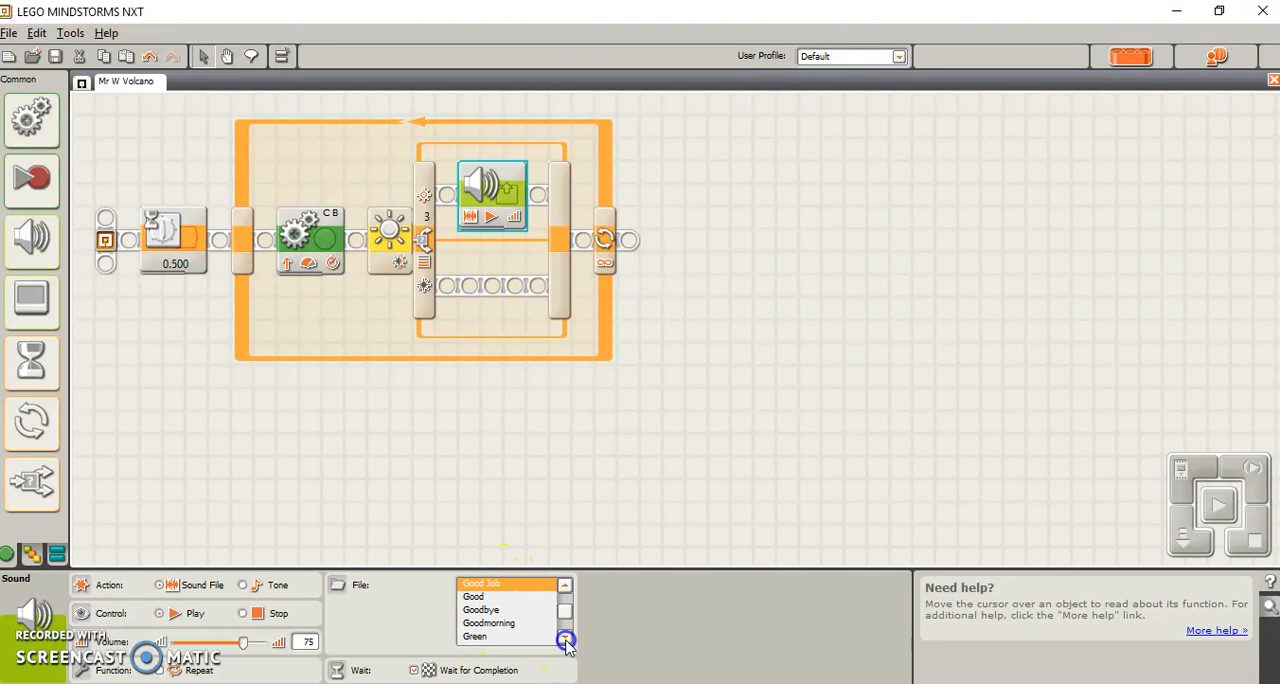
Step: Choose Laughing 02 for the first upper-branch Sound block and configure the second Sound block
{"action": "left_click", "coordinate": [565, 638]}
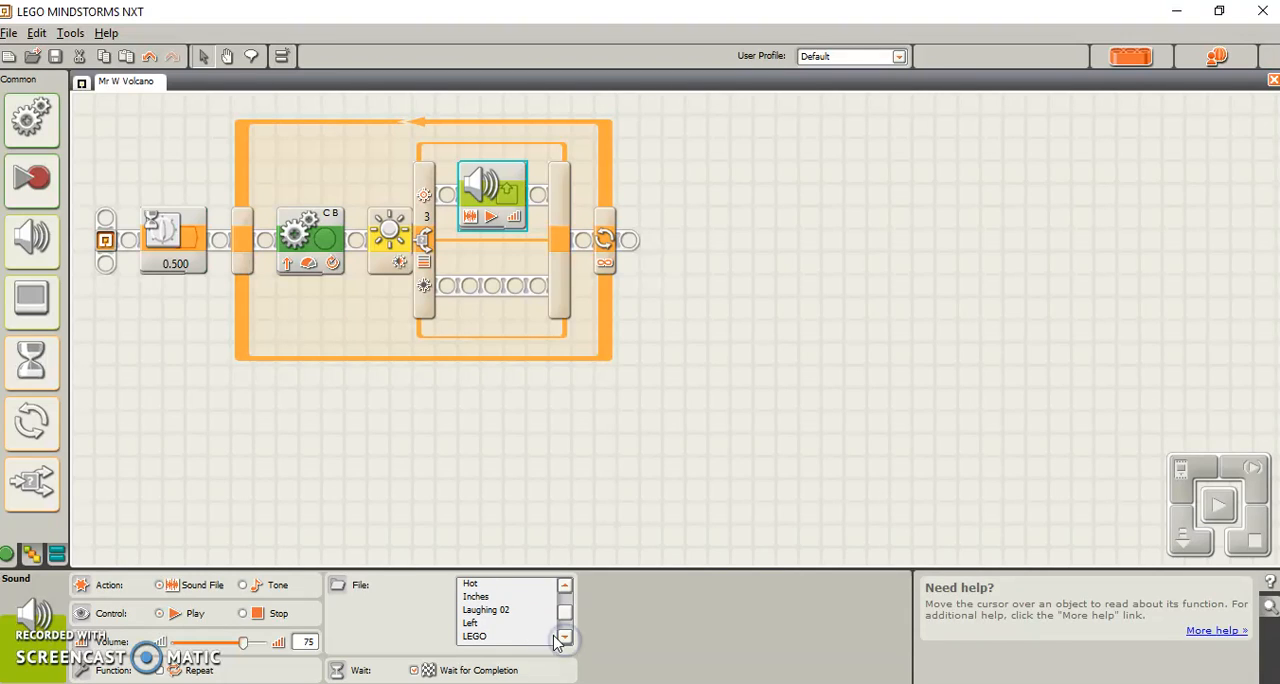
{"action": "left_click", "coordinate": [485, 610]}
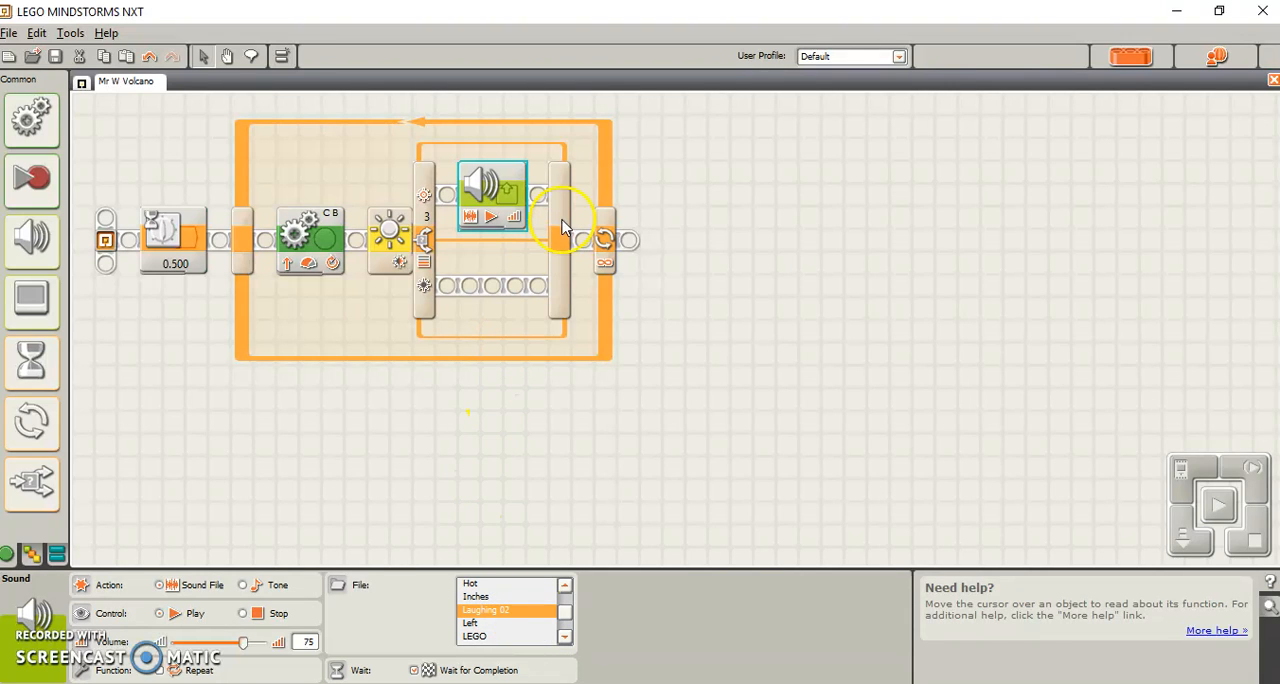
{"action": "mouse_move", "coordinate": [495, 238]}
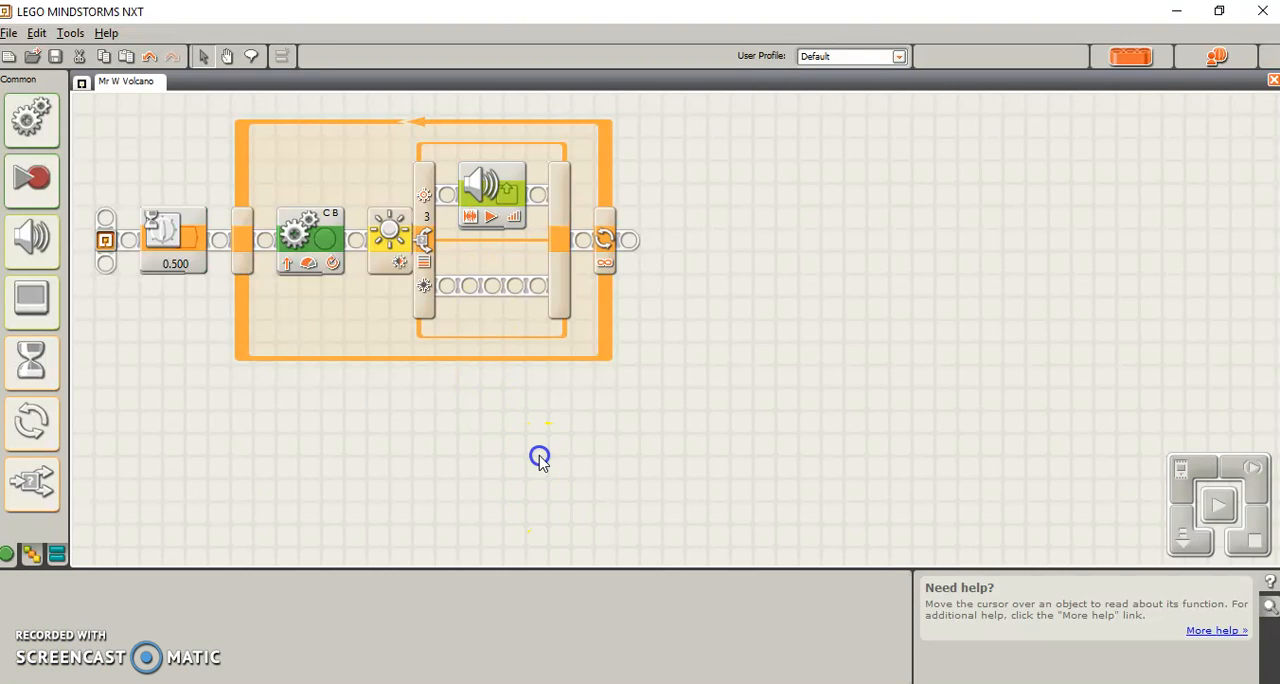
{"action": "mouse_move", "coordinate": [33, 237]}
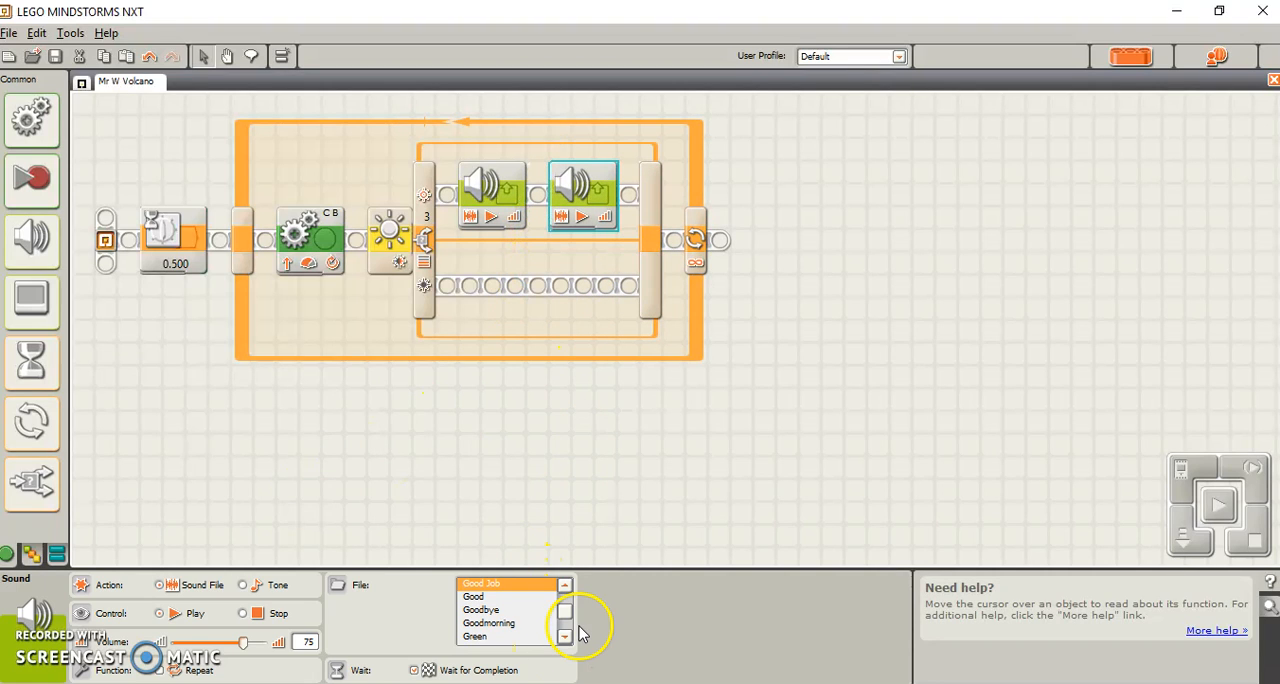
{"action": "left_click", "coordinate": [564, 637]}
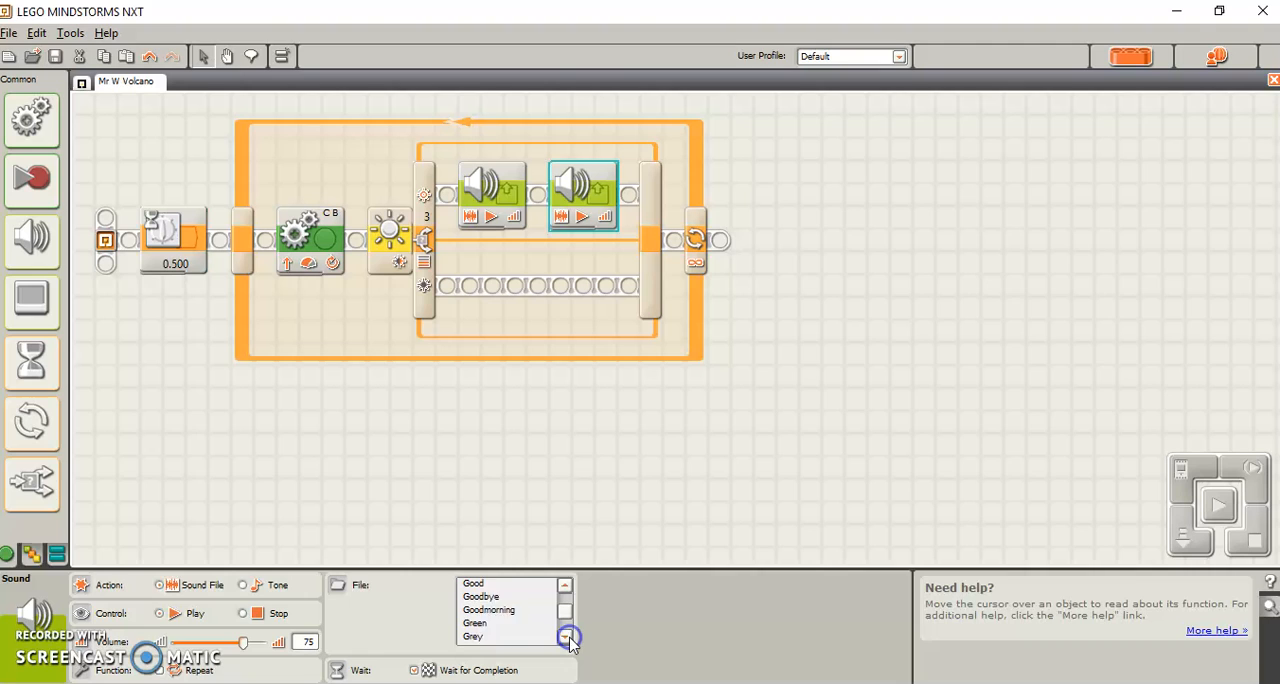
{"action": "left_click", "coordinate": [565, 637]}
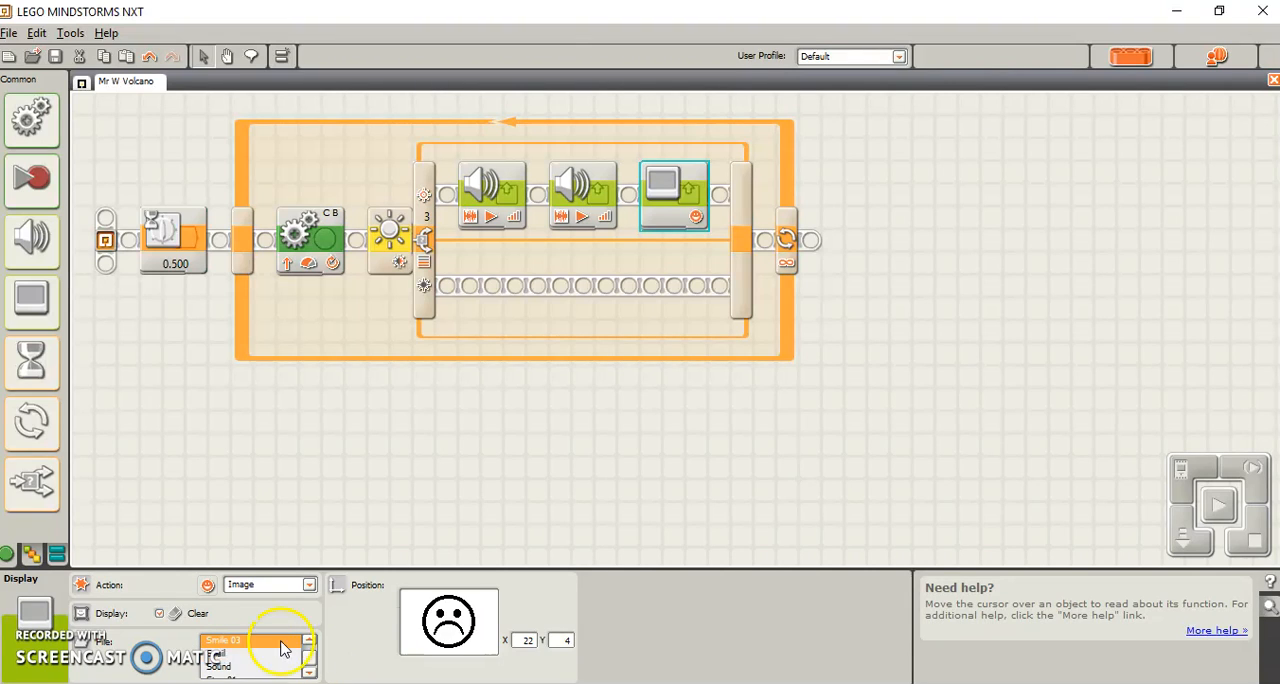
Step: Preview face images and set the Display block to show Smile 01
{"action": "left_click", "coordinate": [225, 655]}
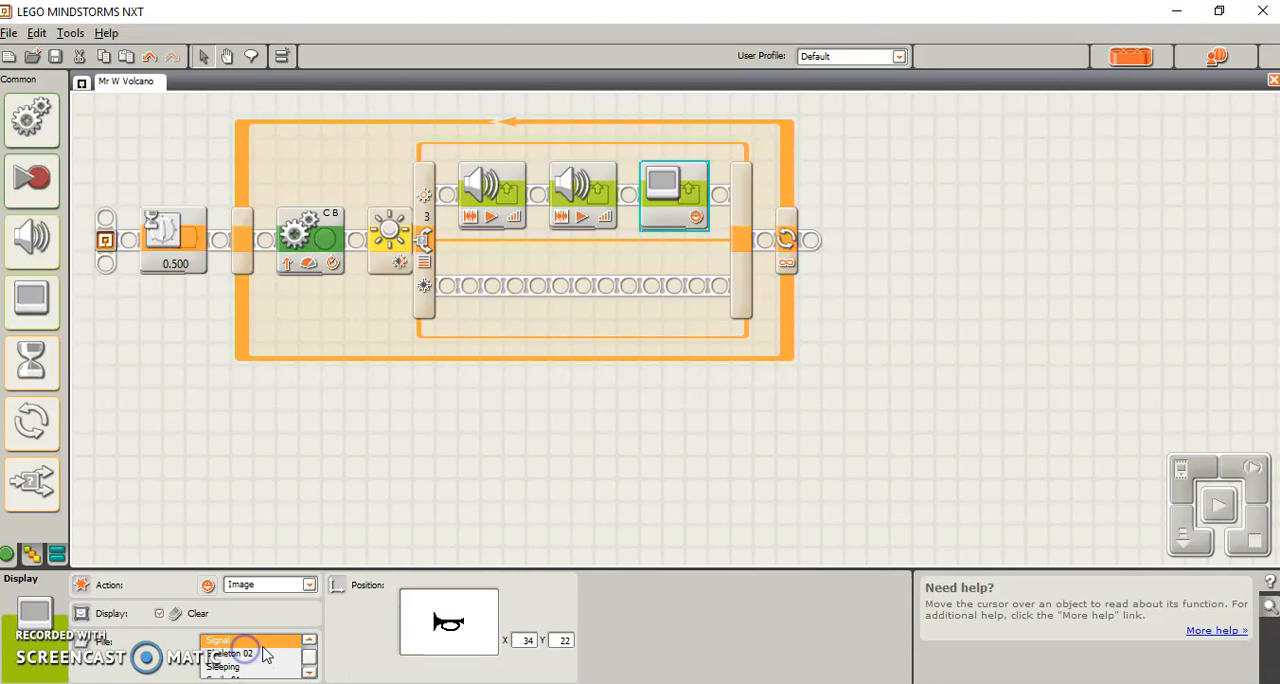
{"action": "left_click", "coordinate": [240, 653]}
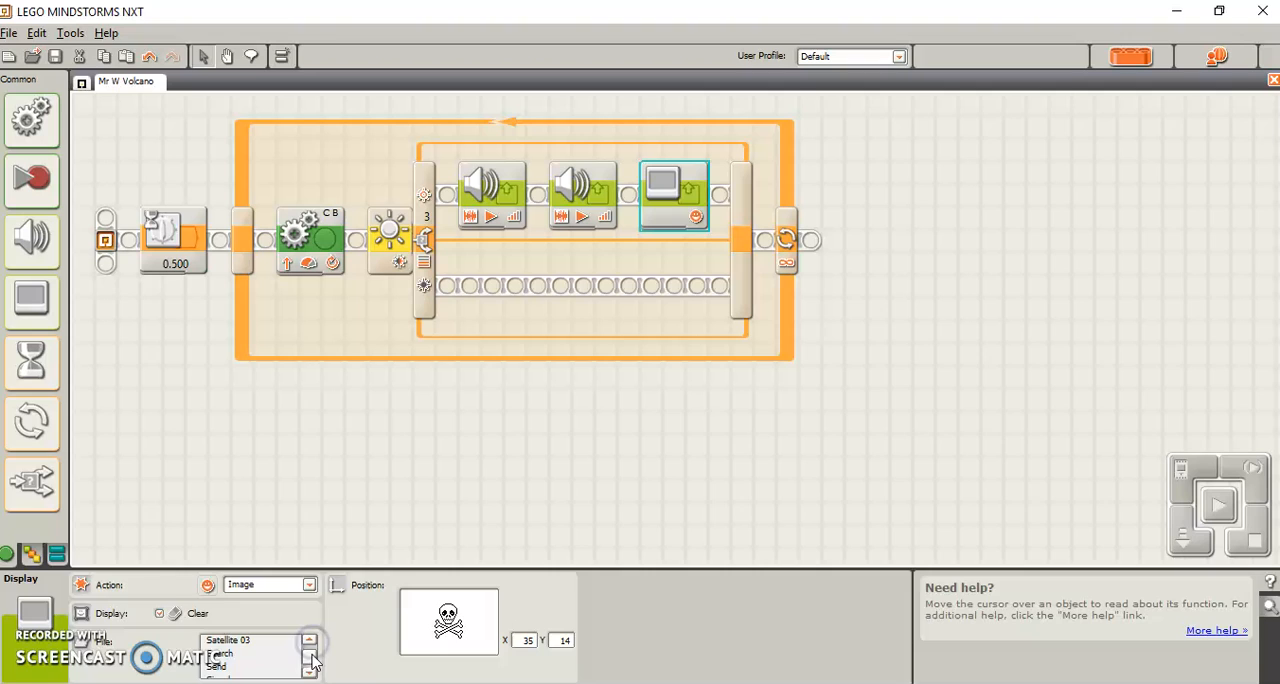
{"action": "left_click", "coordinate": [310, 658]}
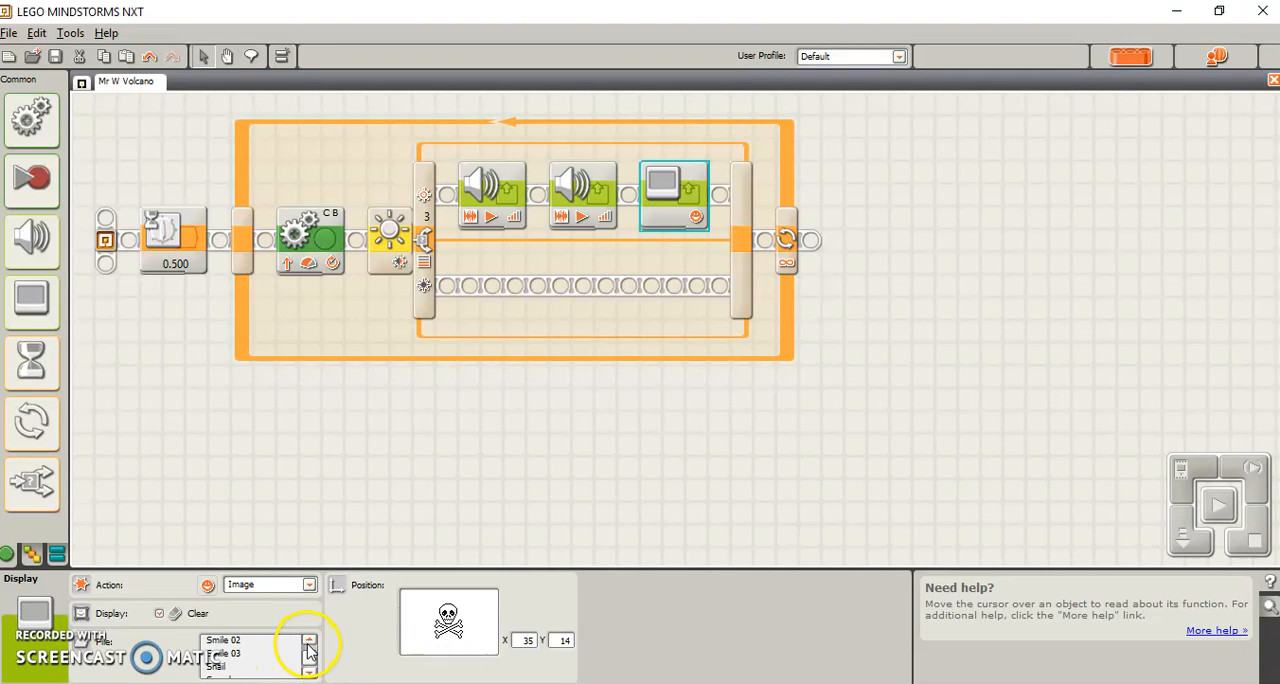
{"action": "left_click", "coordinate": [222, 640]}
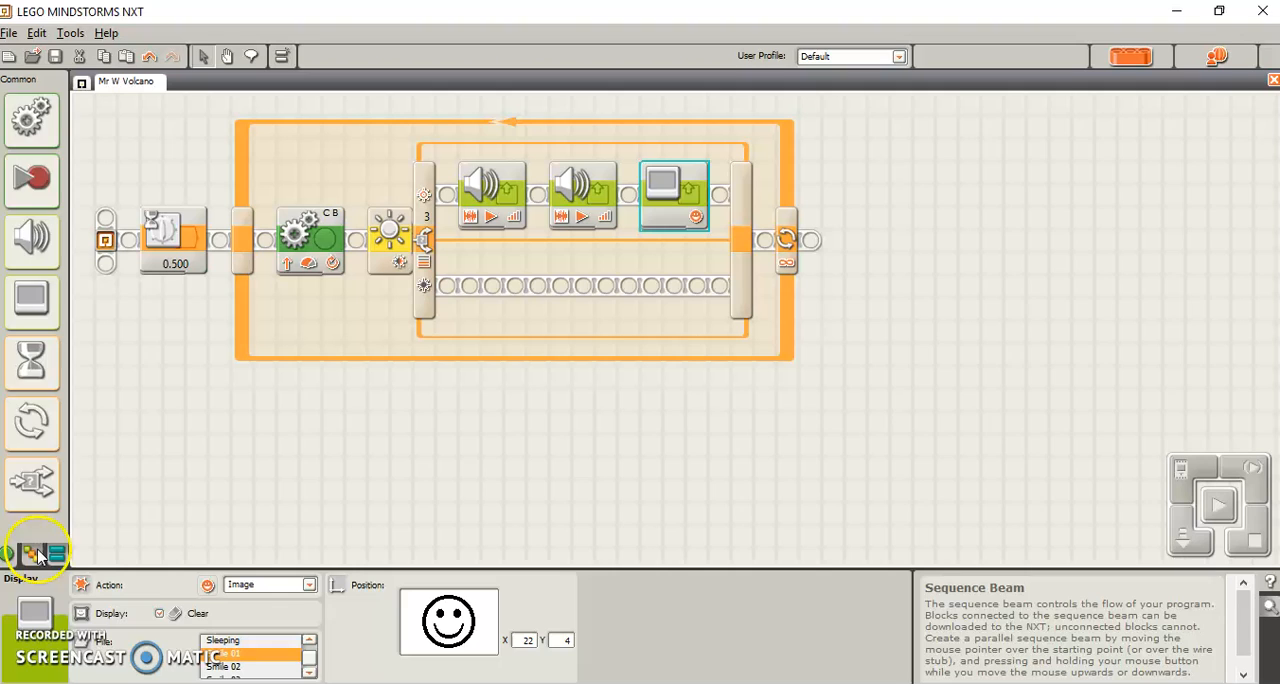
Step: Drag a Stop block from the Complete palette's Flow group after the Display block
{"action": "left_click", "coordinate": [57, 554]}
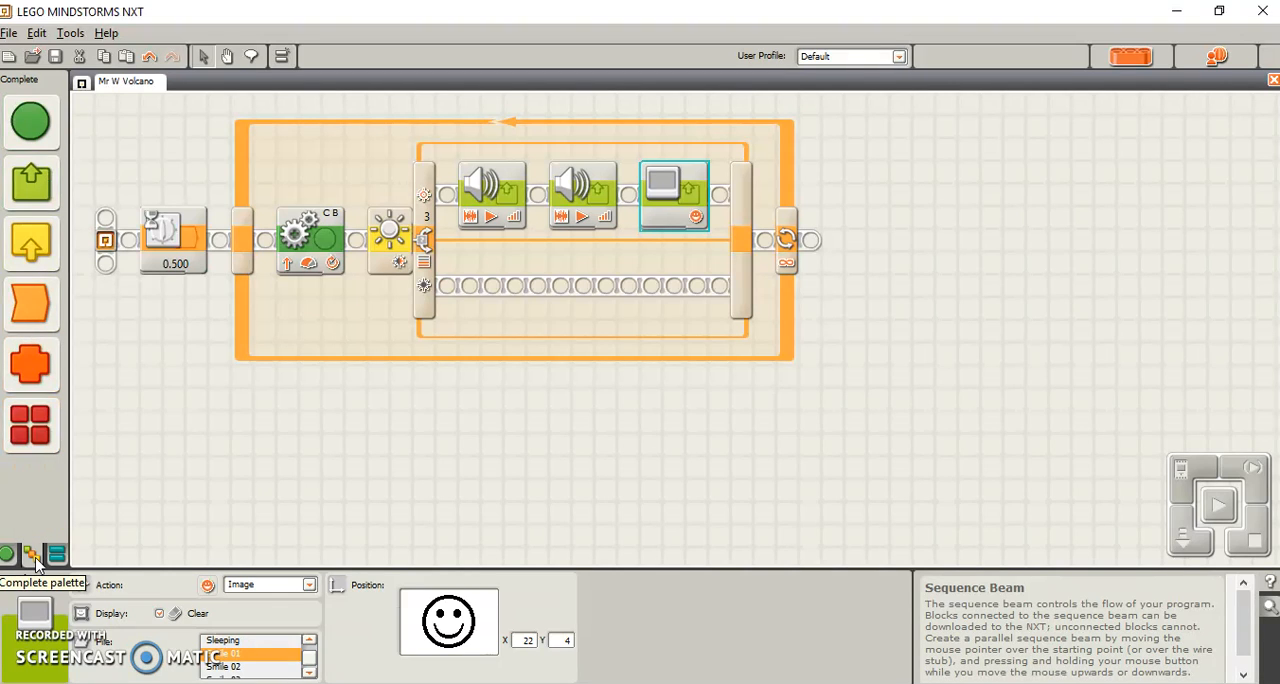
{"action": "left_click", "coordinate": [31, 303]}
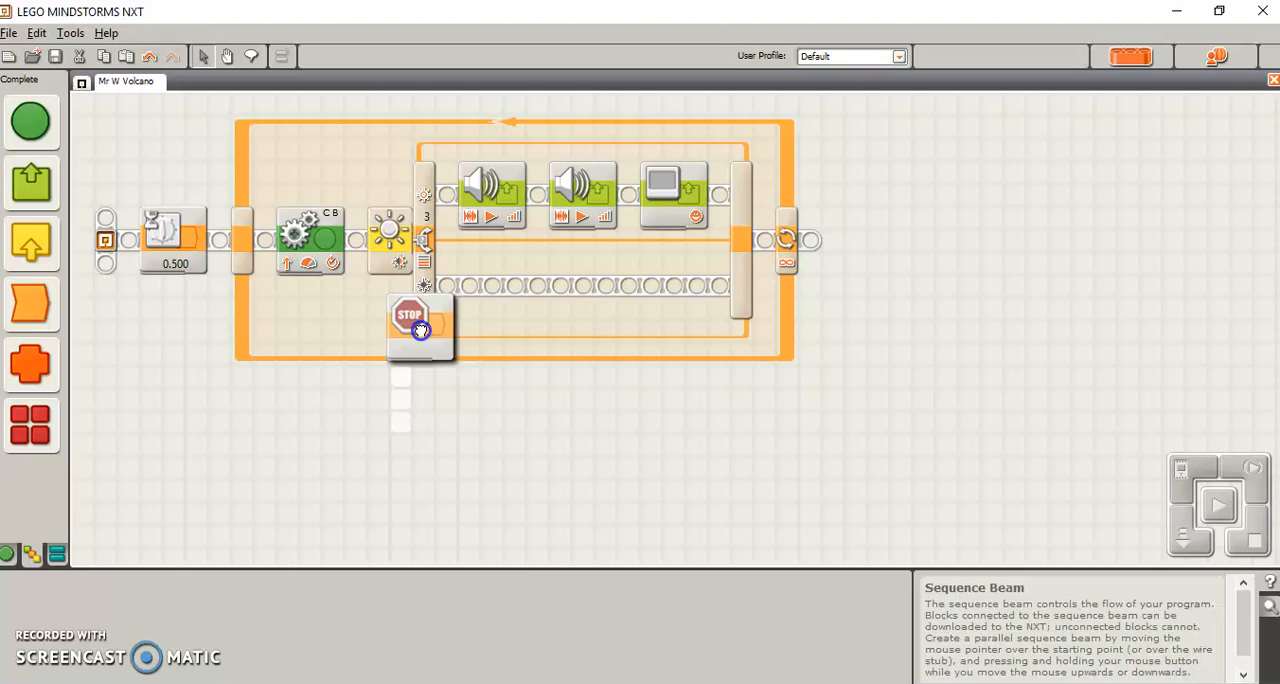
{"action": "left_click_drag", "start_coordinate": [420, 325], "coordinate": [755, 200]}
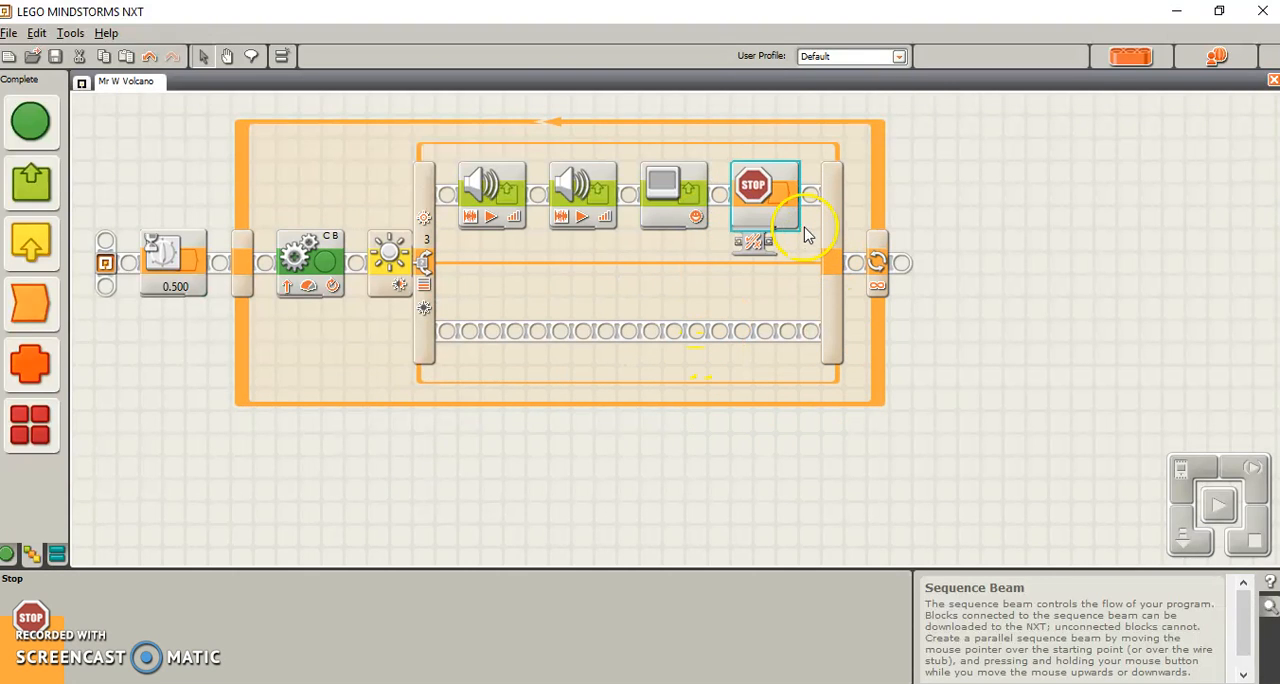
{"action": "mouse_move", "coordinate": [795, 290]}
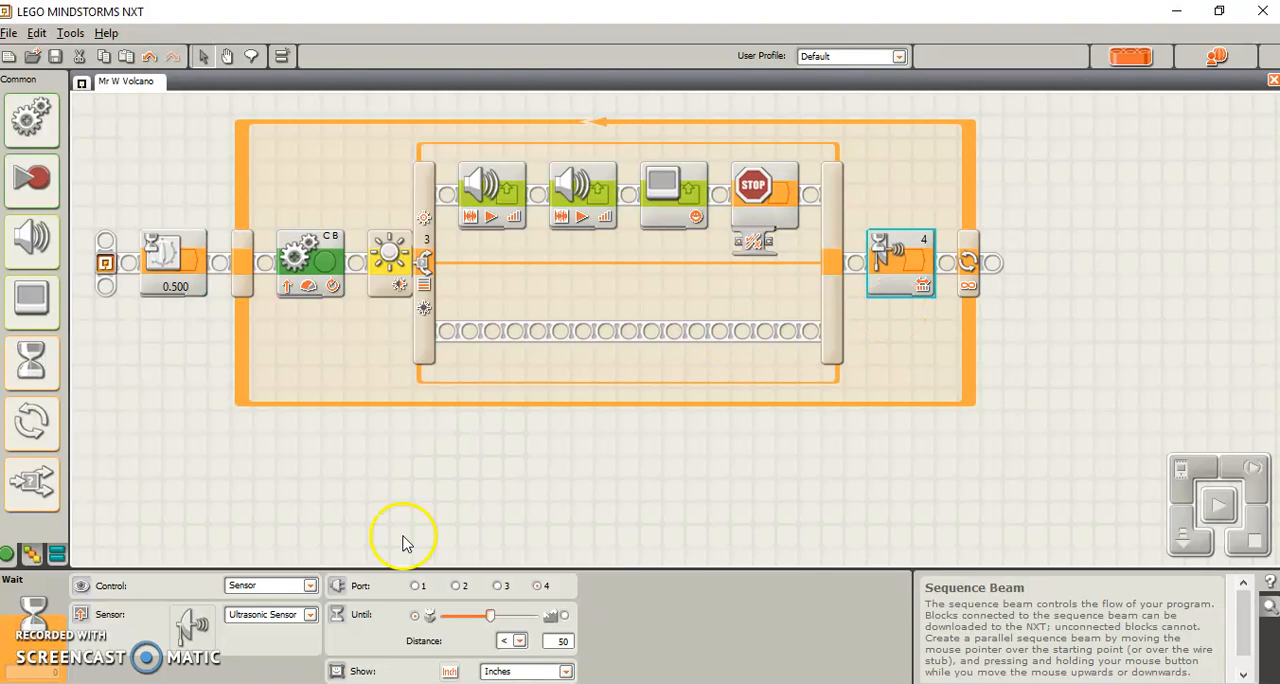
Step: Set the ultrasonic wait to 9 inches, reverse the new Move, and inspect the forward Move
{"action": "left_click_drag", "start_coordinate": [490, 614], "coordinate": [458, 614]}
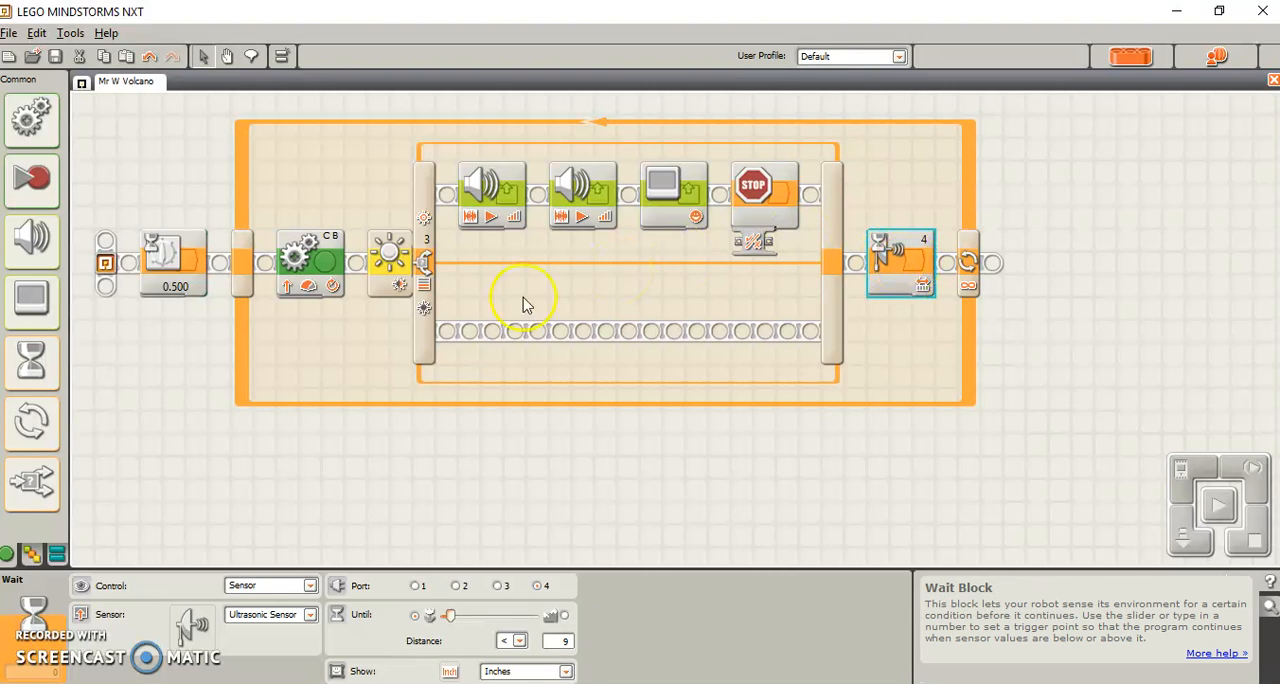
{"action": "mouse_move", "coordinate": [30, 178]}
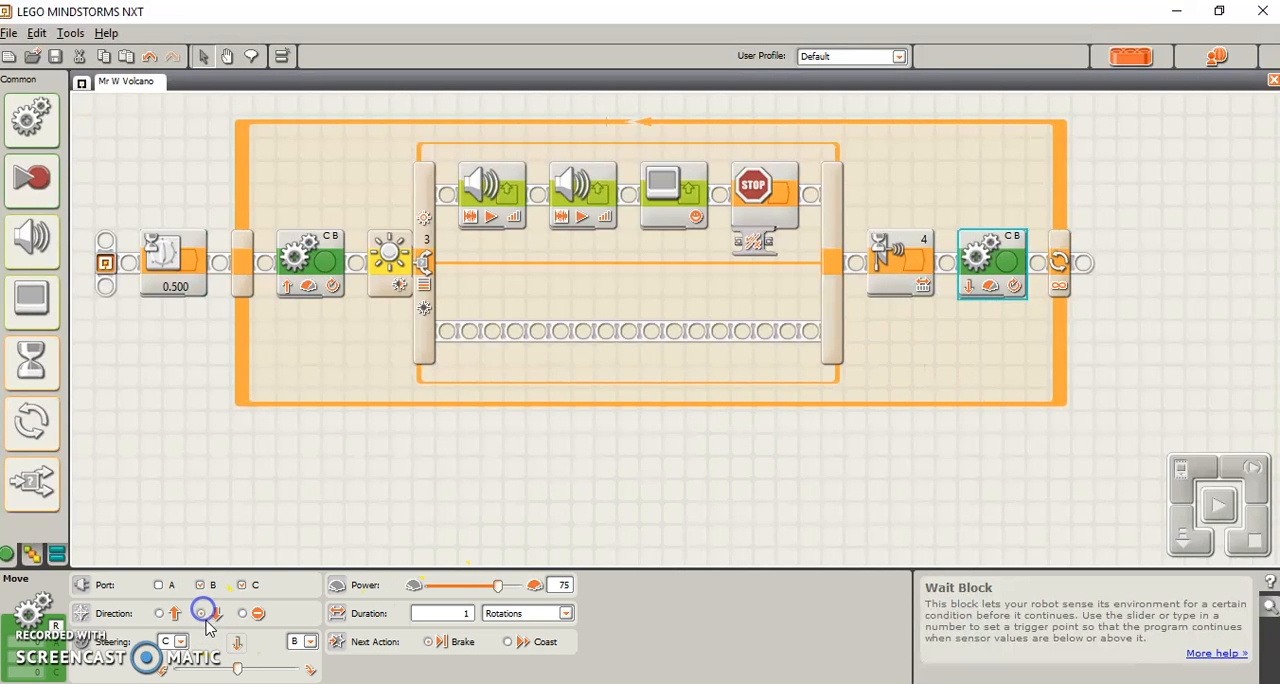
{"action": "left_click", "coordinate": [217, 613]}
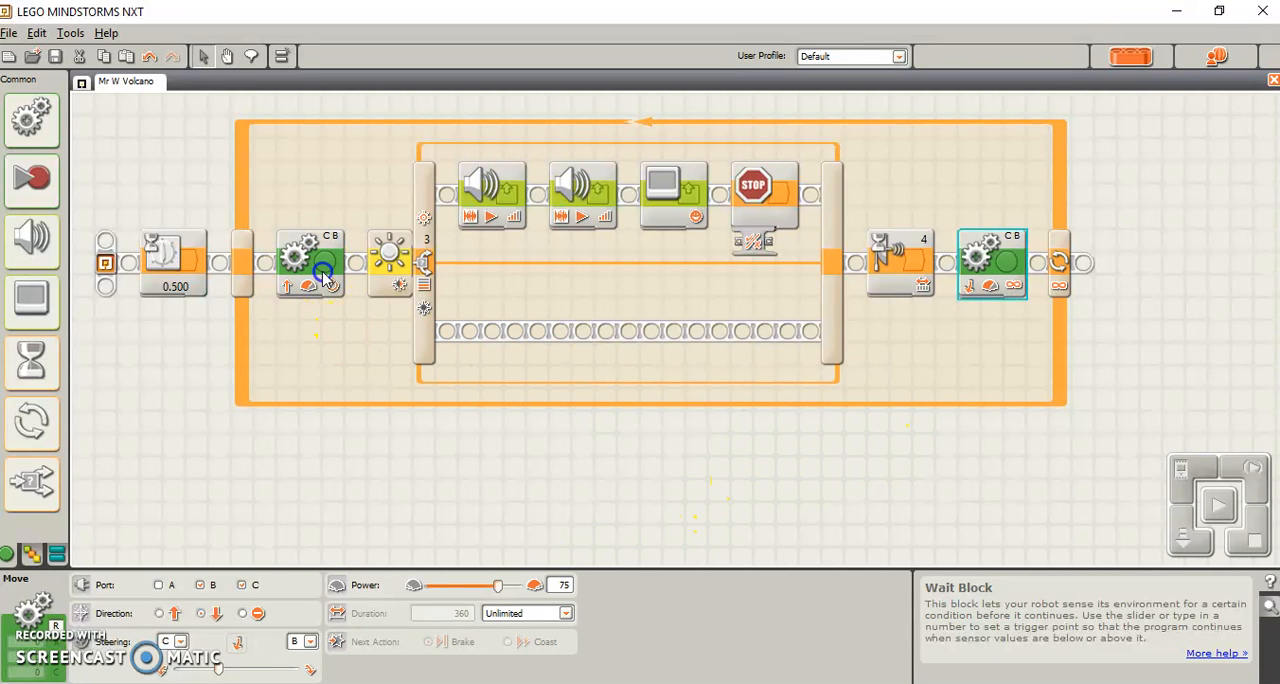
{"action": "left_click", "coordinate": [564, 613]}
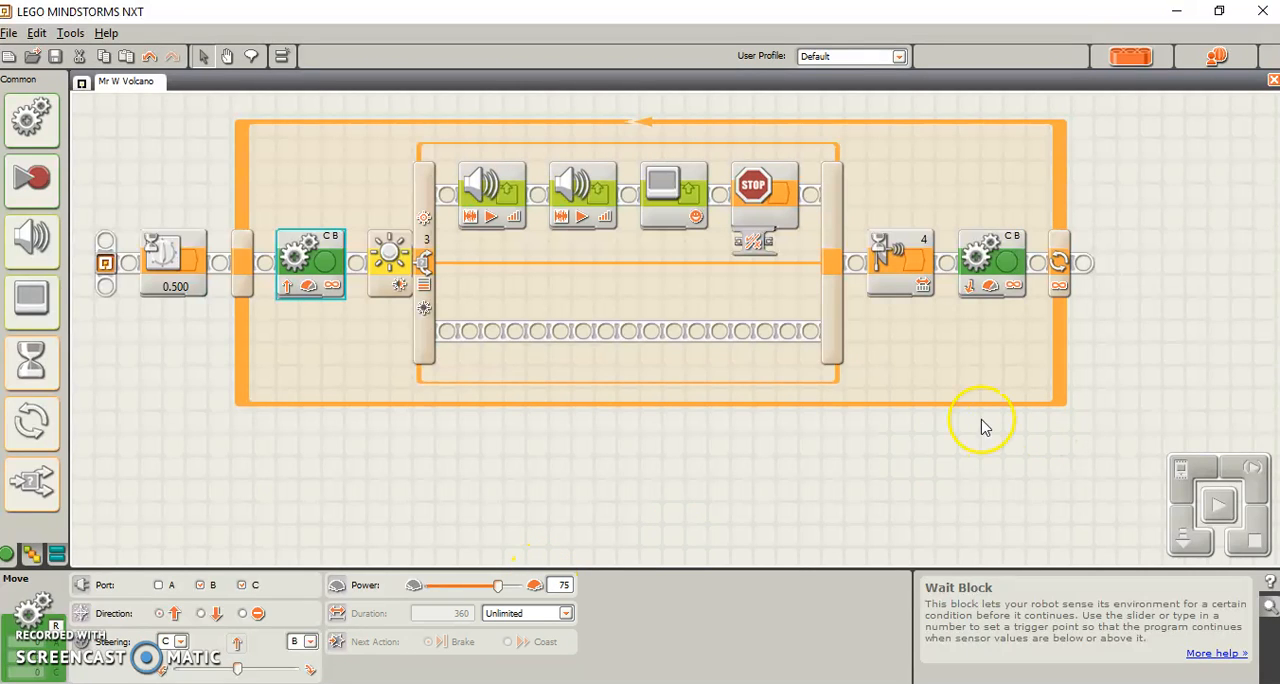
{"action": "mouse_move", "coordinate": [1005, 267]}
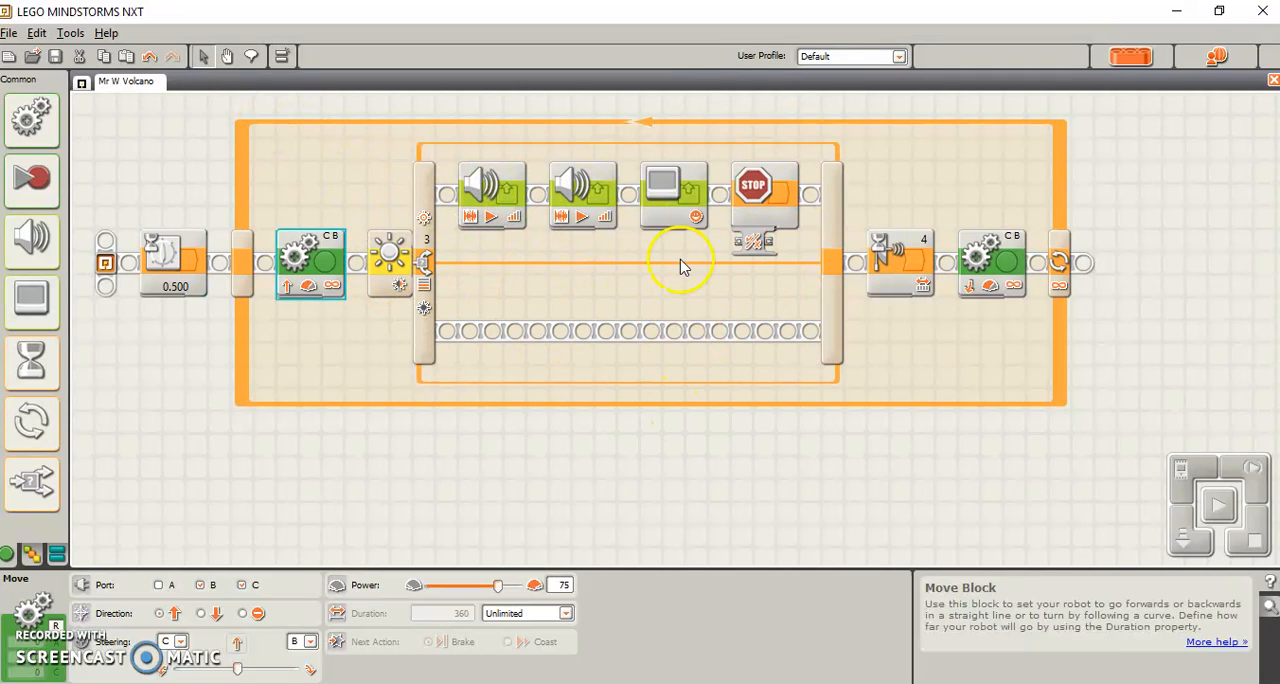
{"action": "mouse_move", "coordinate": [425, 190]}
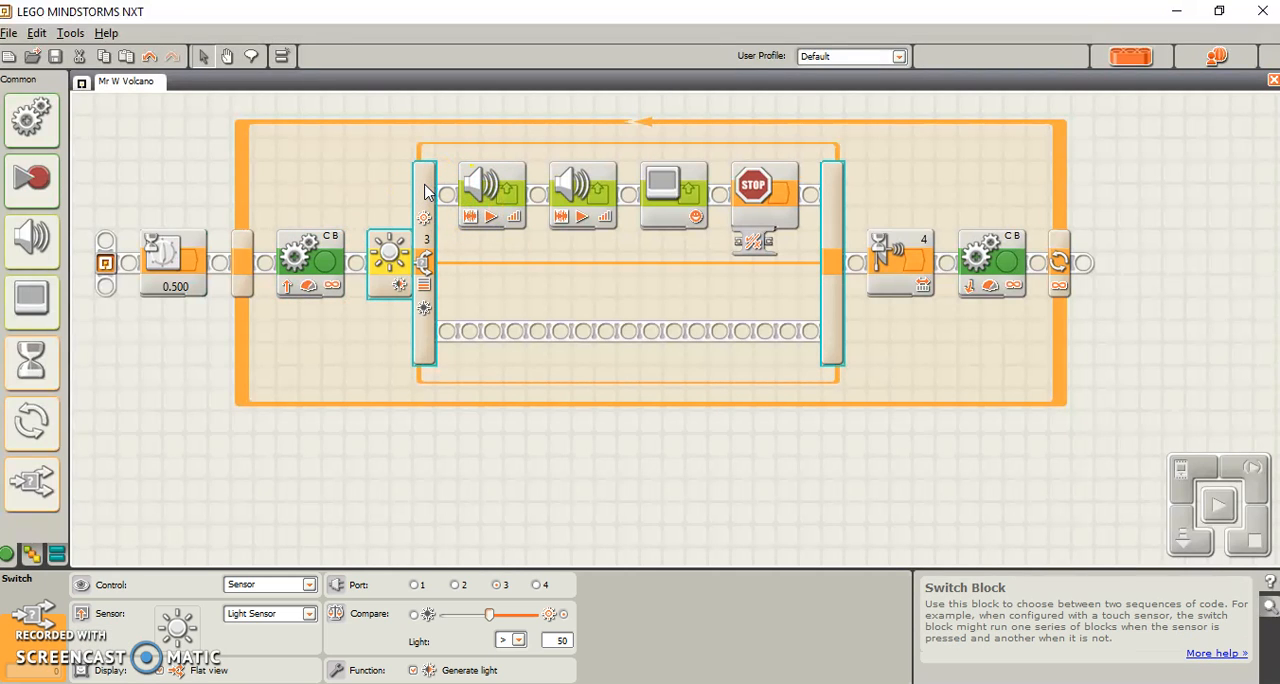
Step: Place a copy of the light-sensor switch after the backward Move and review the blocks' settings
{"action": "left_click", "coordinate": [423, 184]}
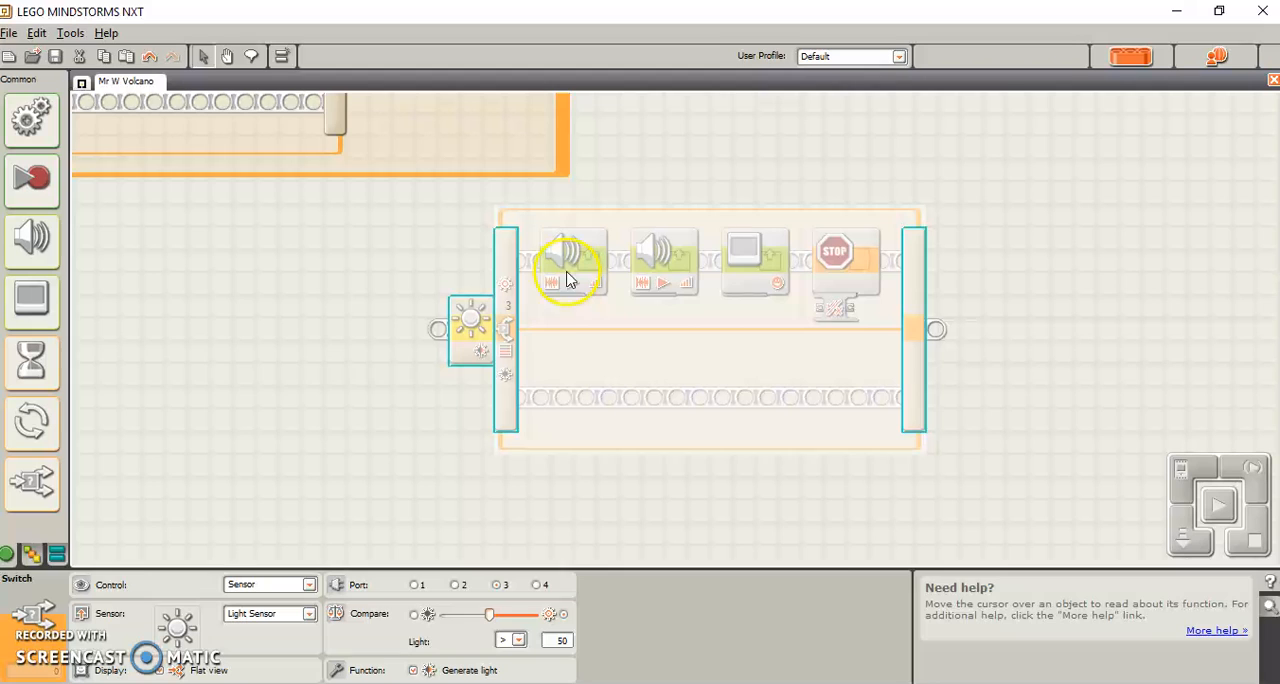
{"action": "mouse_move", "coordinate": [655, 258]}
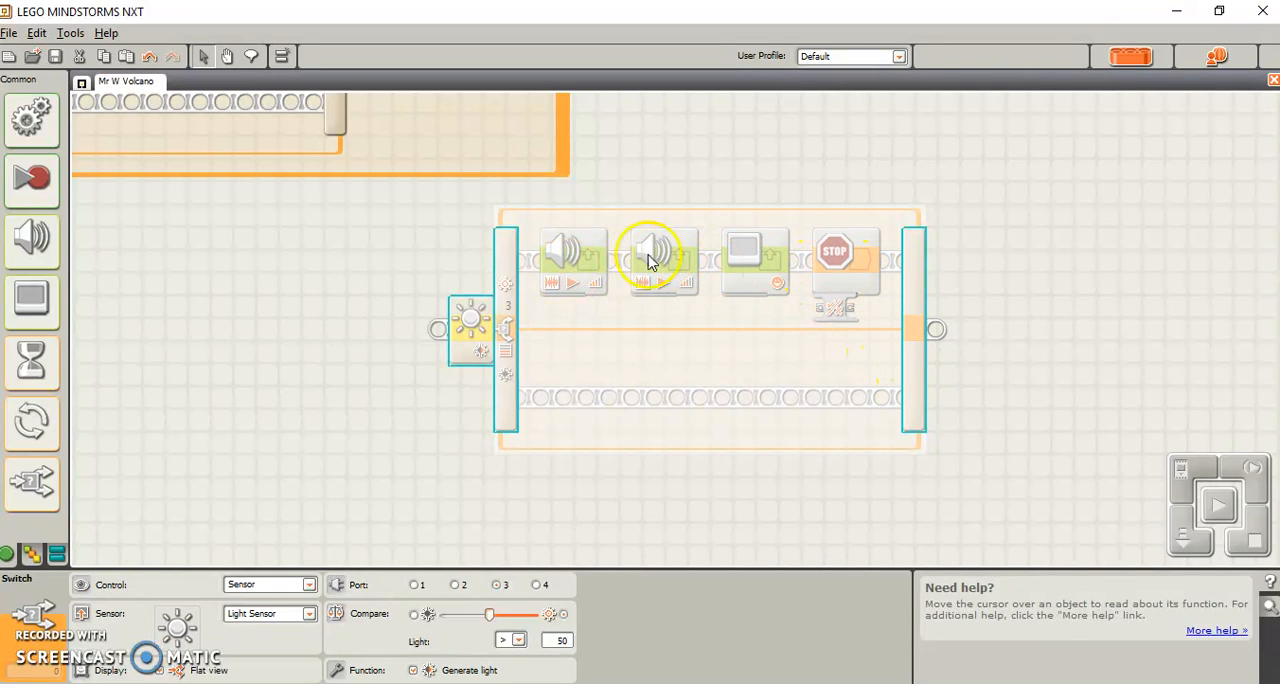
{"action": "mouse_move", "coordinate": [835, 283]}
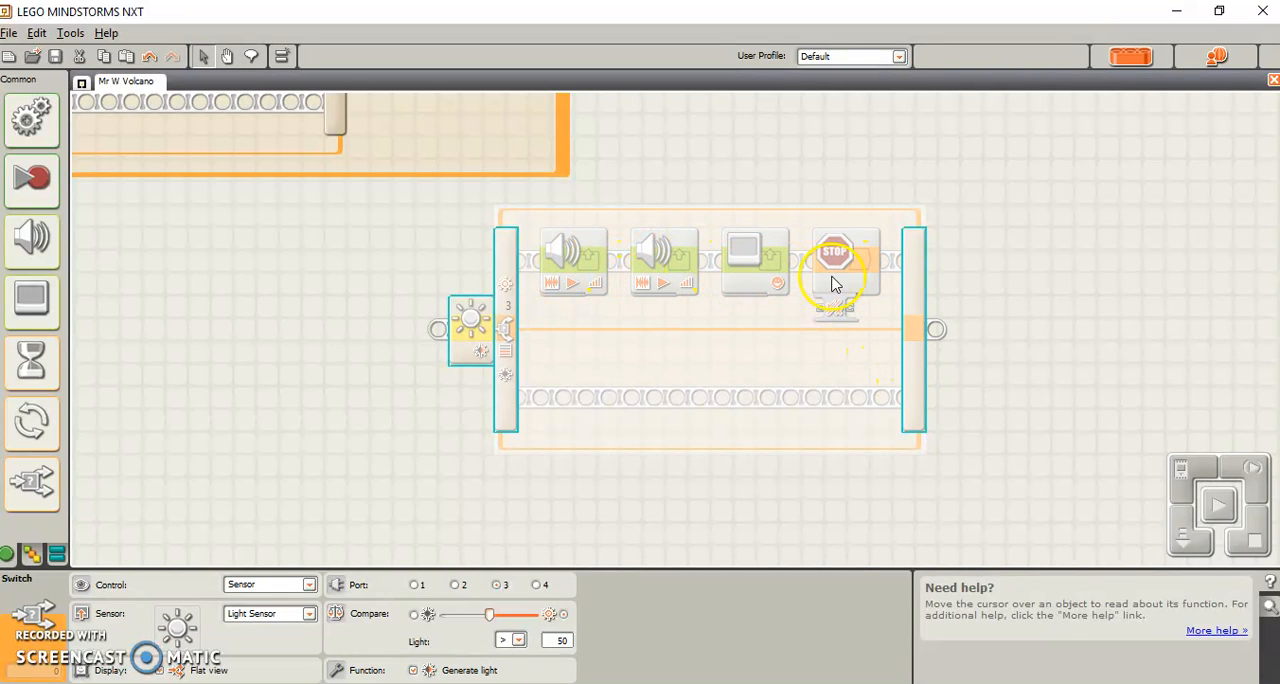
{"action": "mouse_move", "coordinate": [530, 305]}
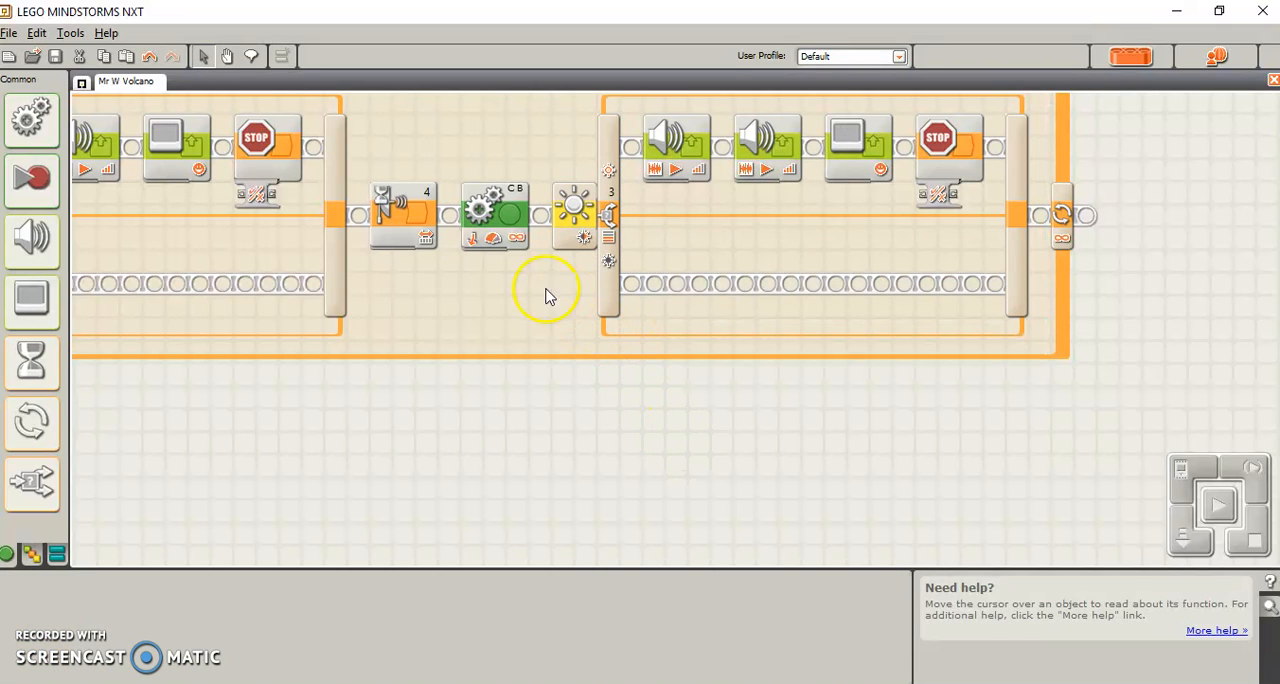
{"action": "left_click", "coordinate": [495, 213]}
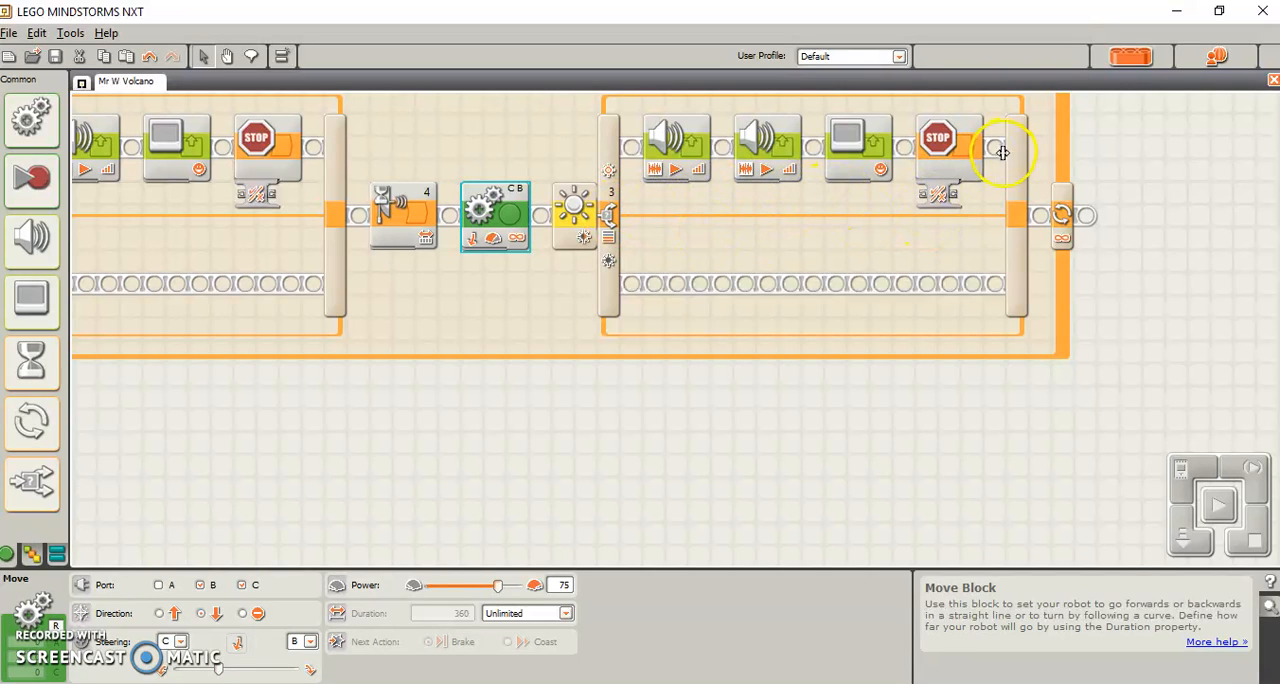
{"action": "left_click", "coordinate": [573, 215]}
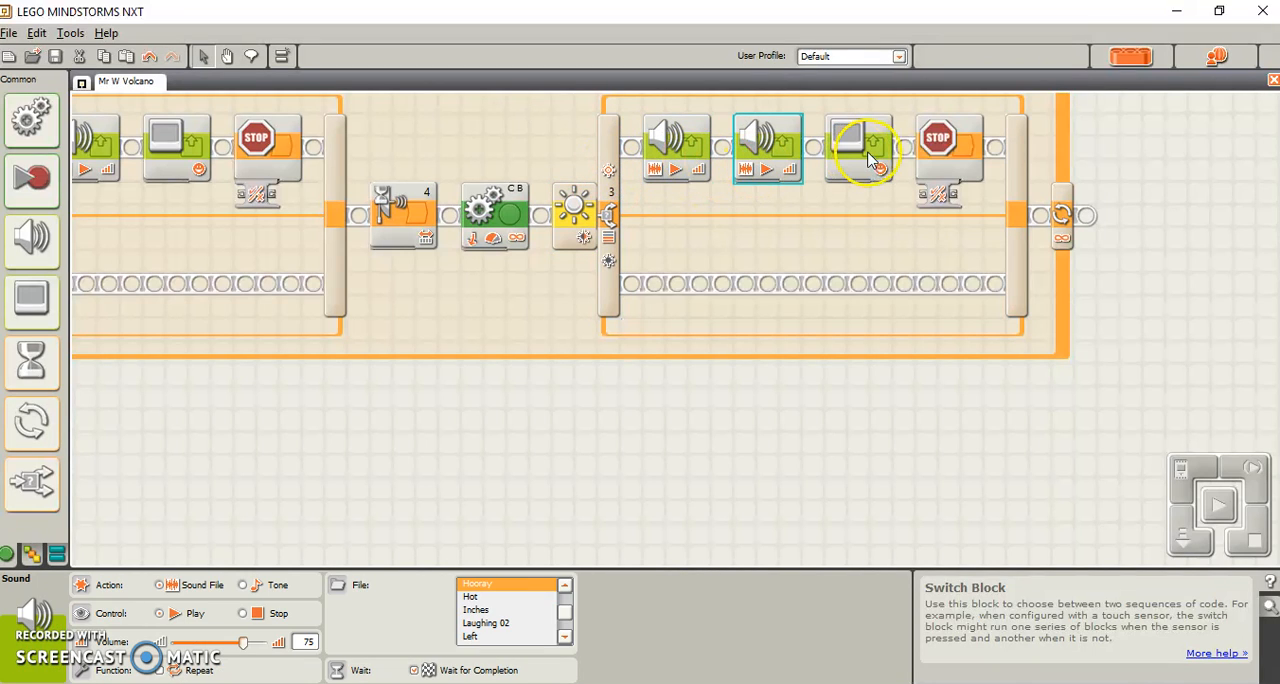
{"action": "left_click", "coordinate": [948, 148]}
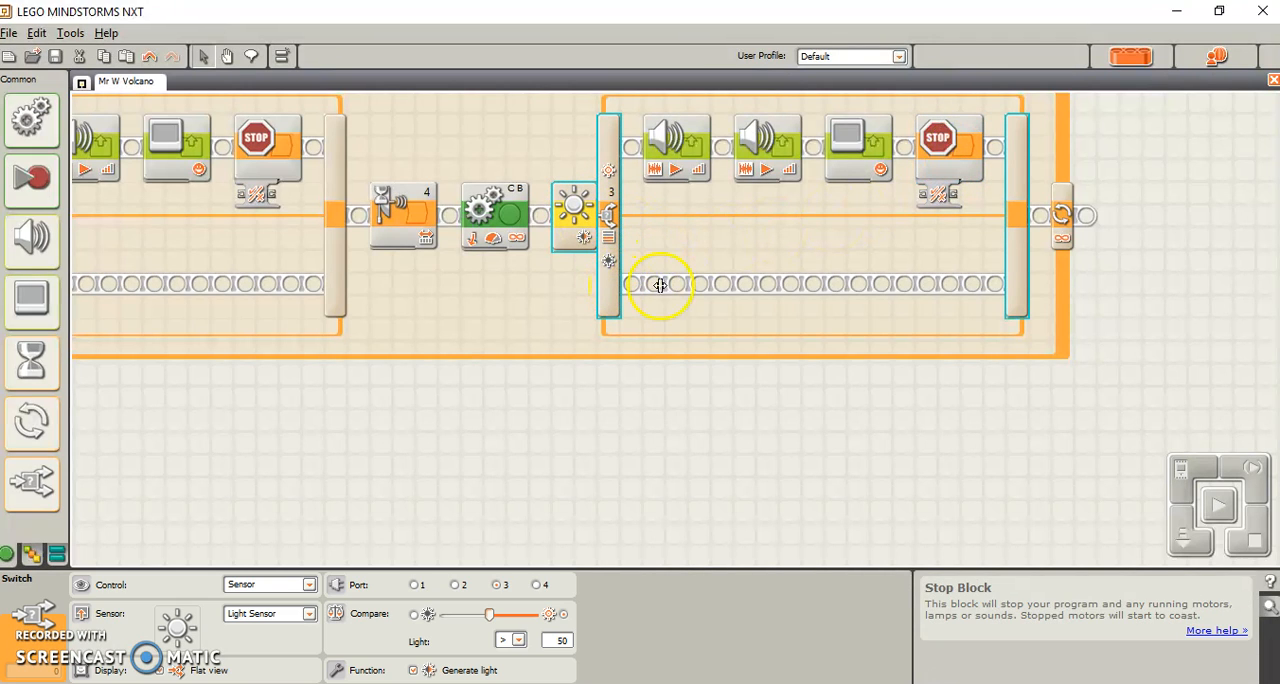
{"action": "mouse_move", "coordinate": [1018, 290]}
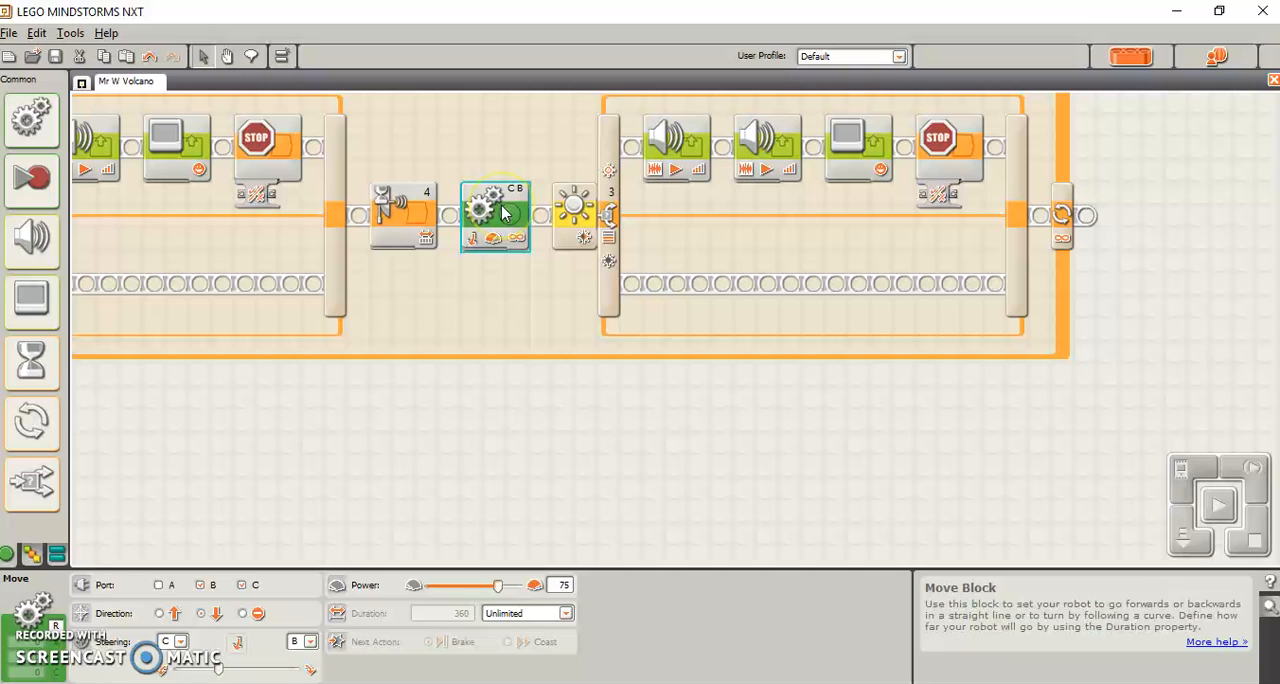
{"action": "mouse_move", "coordinate": [32, 360]}
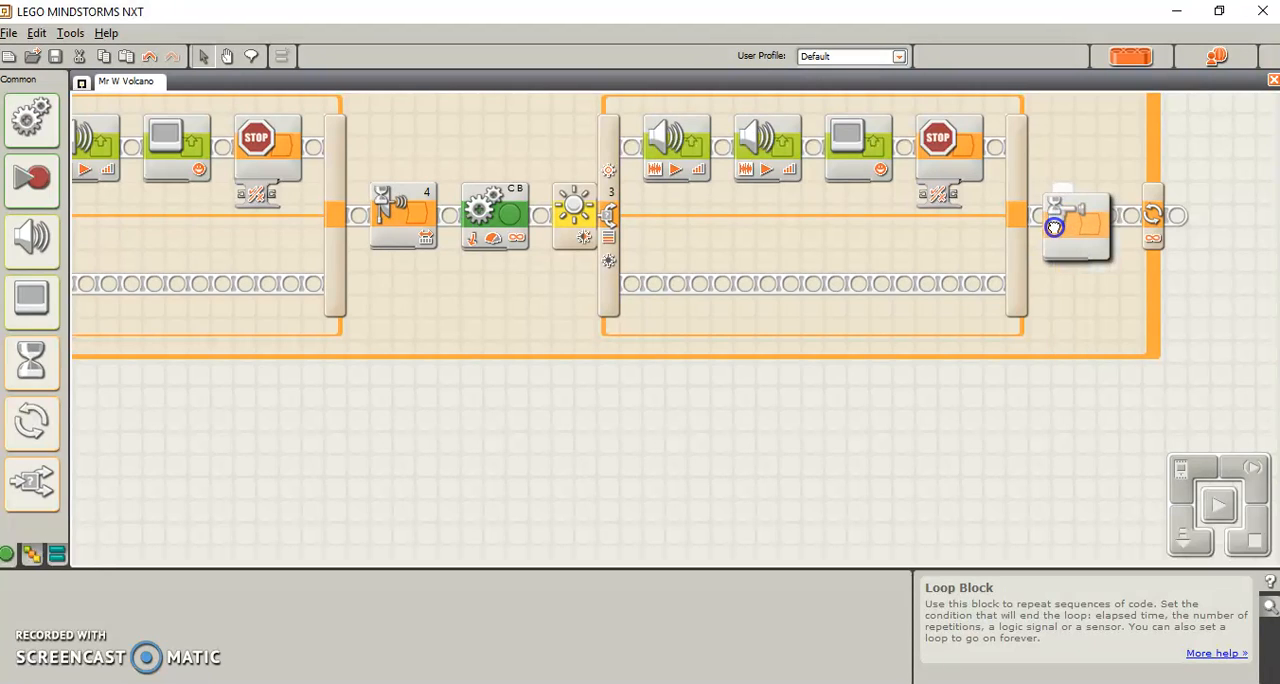
Step: Place the touch-sensor Wait block after the second light switch and review both Move blocks
{"action": "left_click", "coordinate": [1075, 220]}
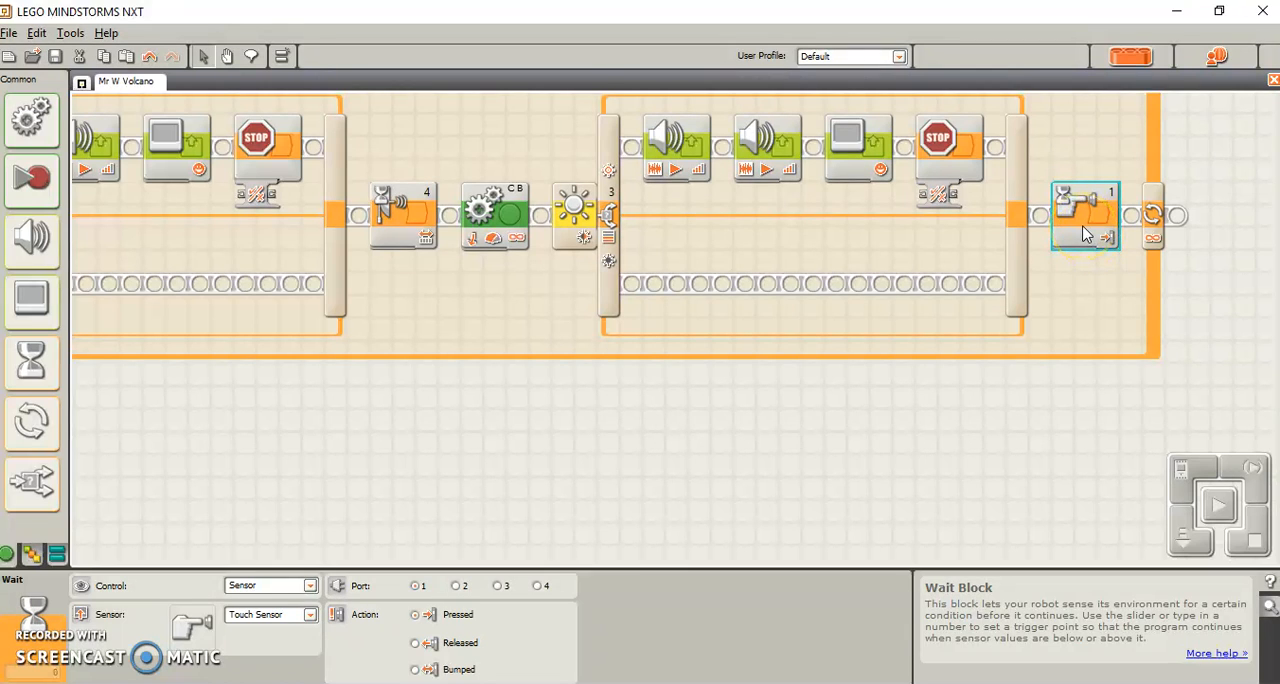
{"action": "mouse_move", "coordinate": [1075, 235]}
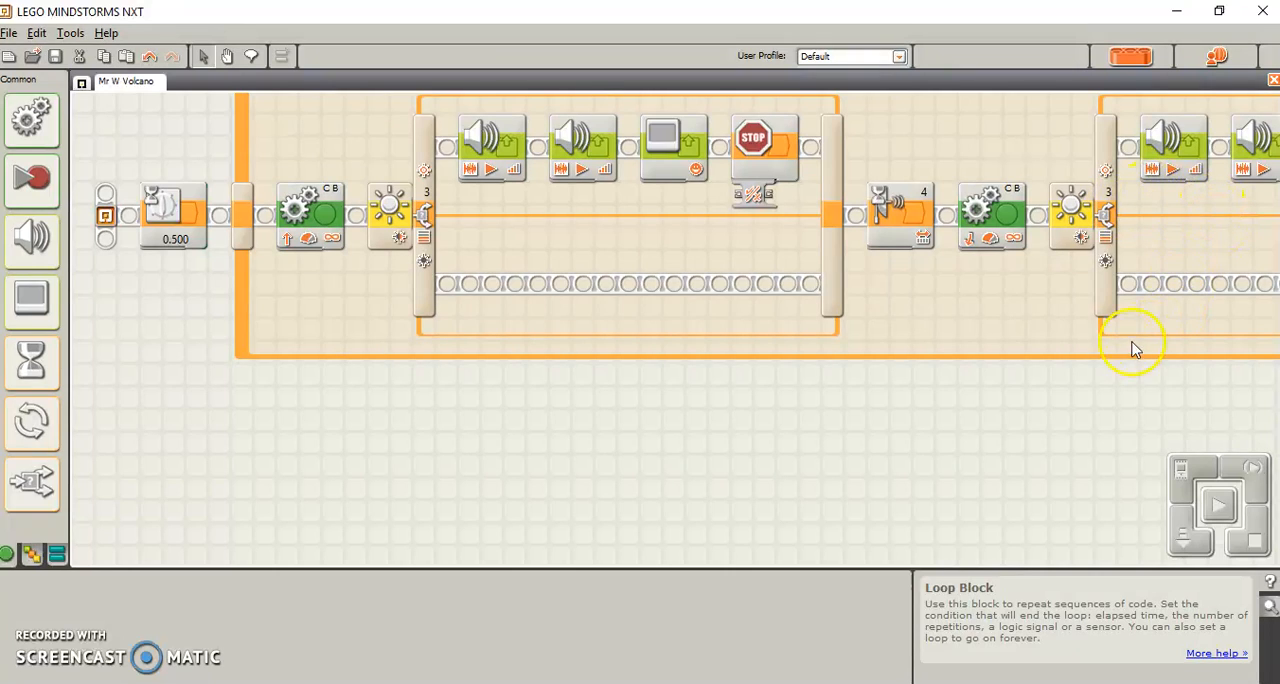
{"action": "left_click", "coordinate": [310, 215]}
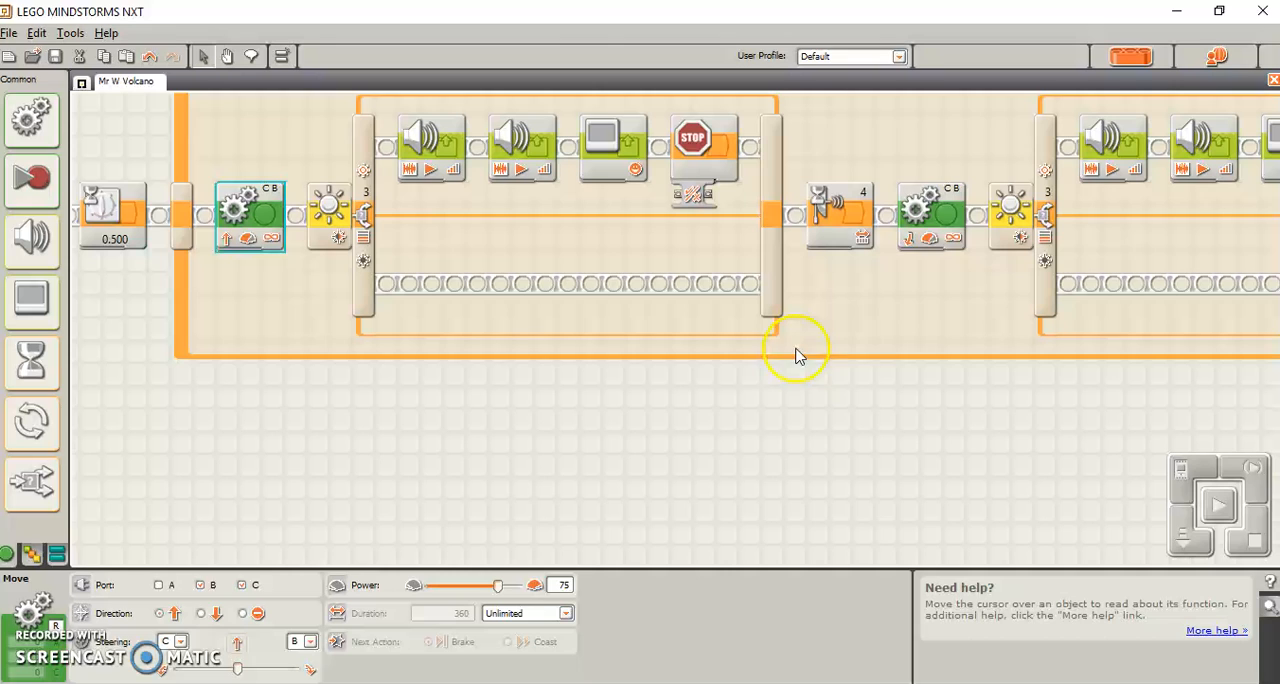
{"action": "left_click", "coordinate": [930, 215]}
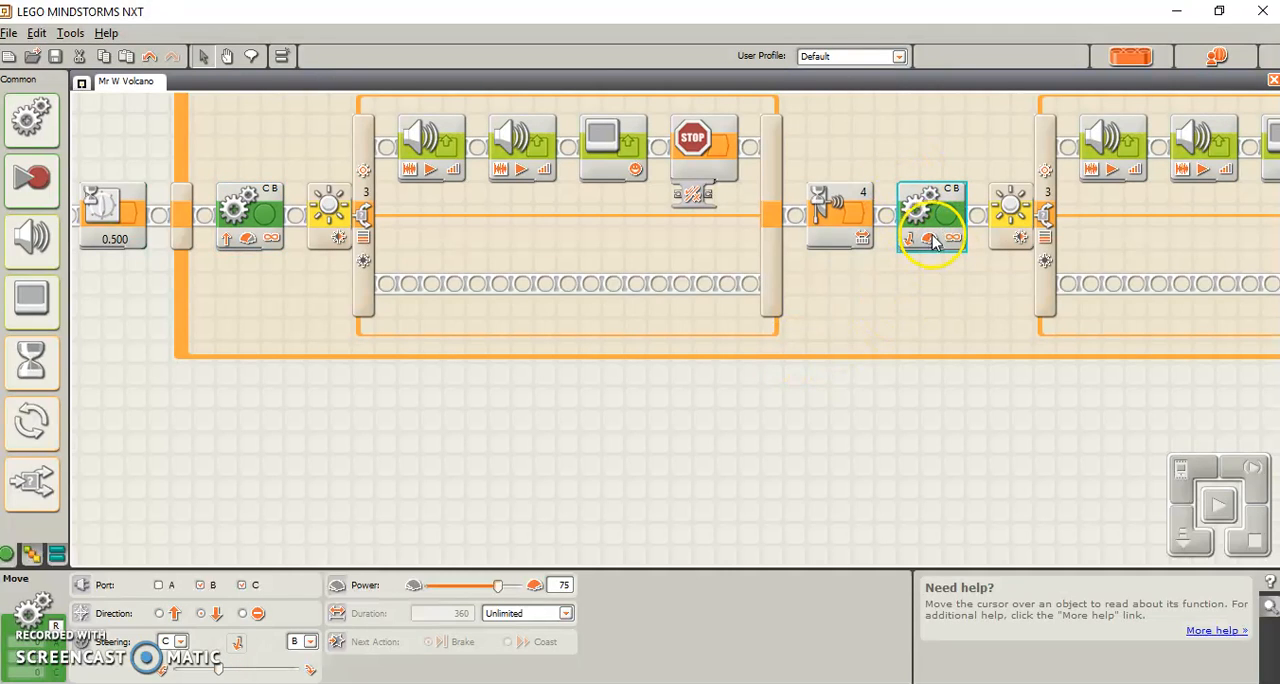
{"action": "mouse_move", "coordinate": [435, 200]}
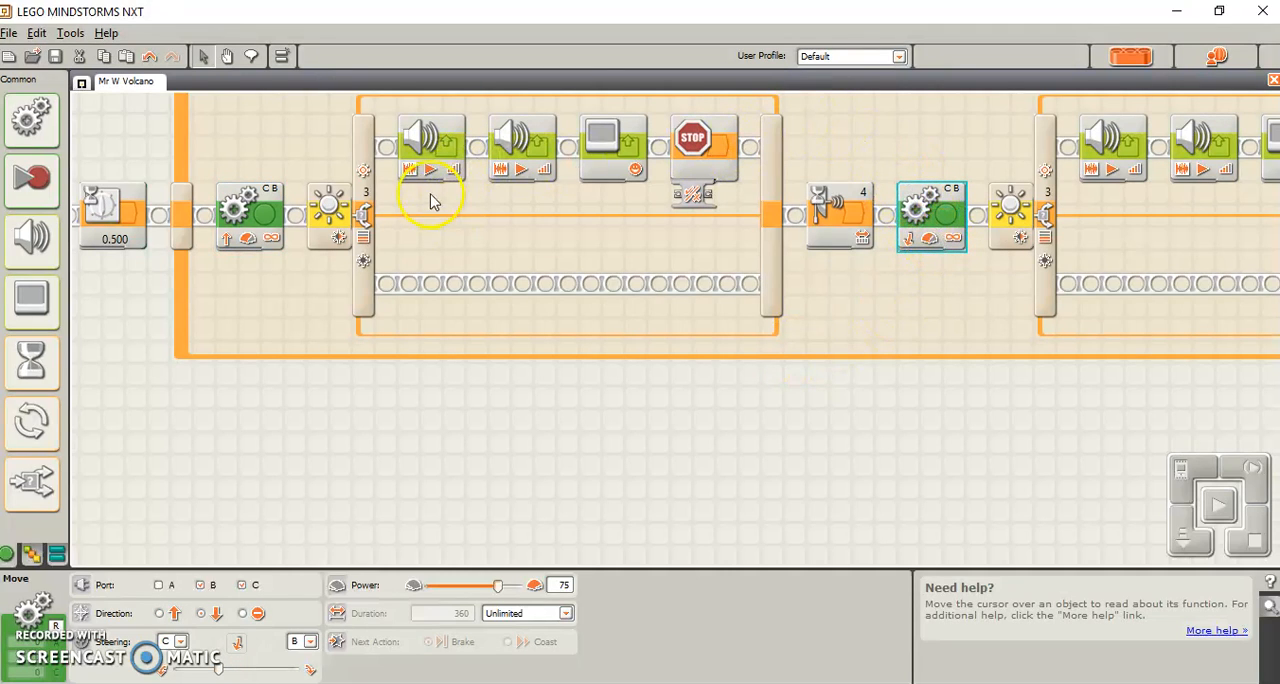
Step: Review the first switch's sound and stop blocks and pick up a new Move block
{"action": "left_click", "coordinate": [430, 150]}
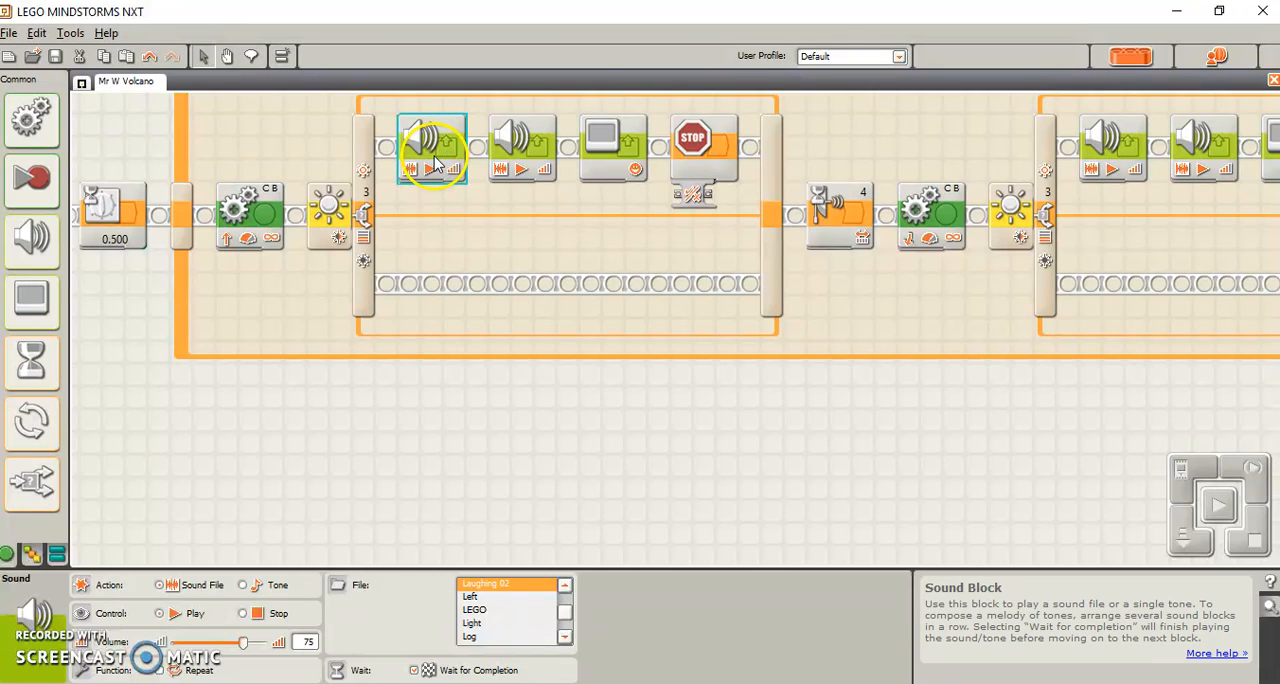
{"action": "mouse_move", "coordinate": [585, 180]}
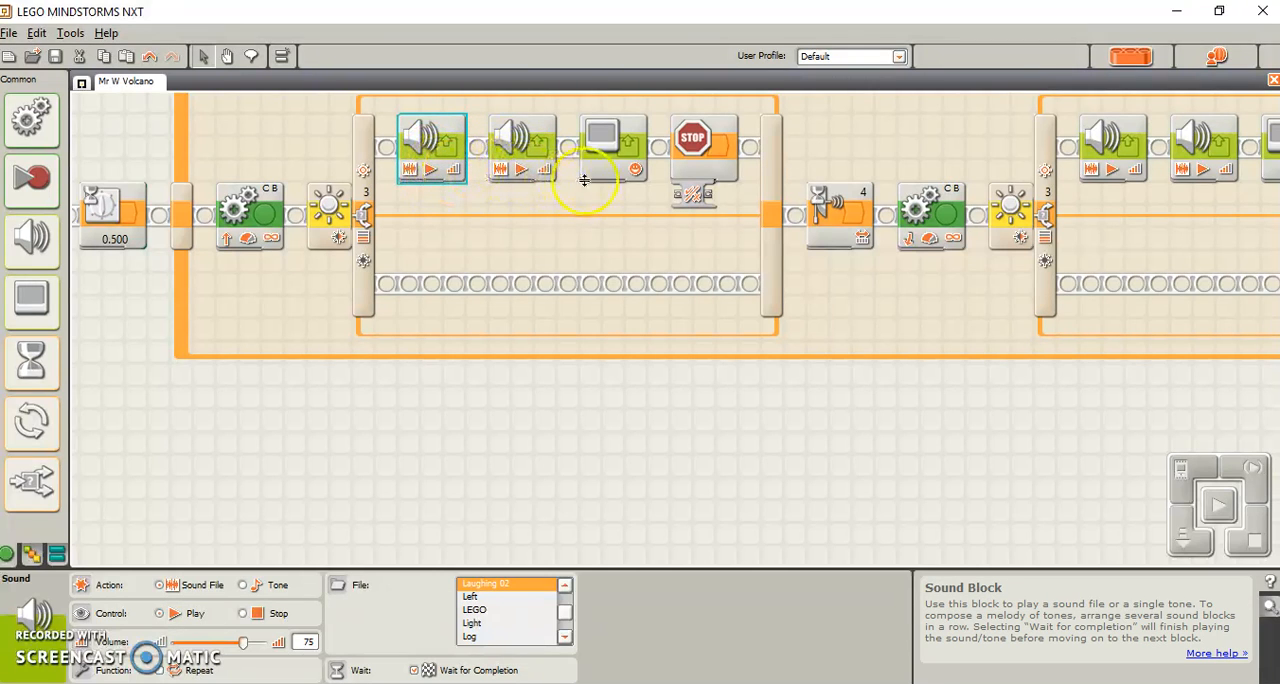
{"action": "left_click", "coordinate": [703, 140]}
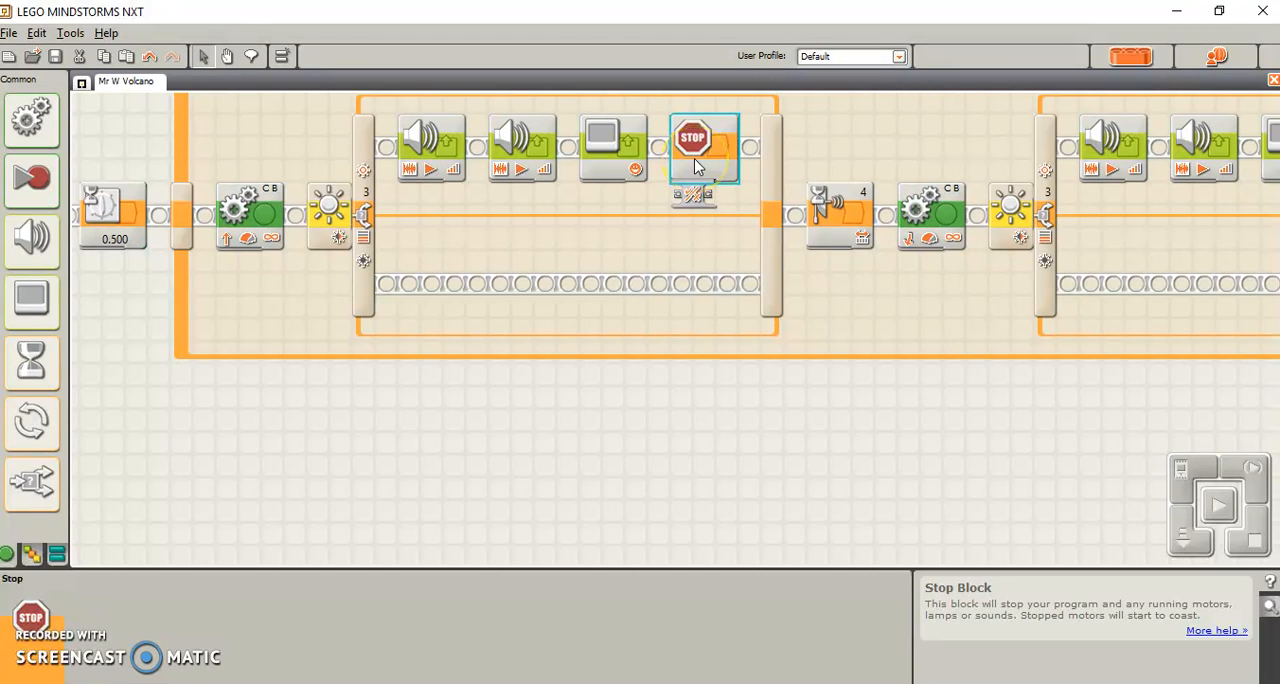
{"action": "left_click", "coordinate": [693, 155]}
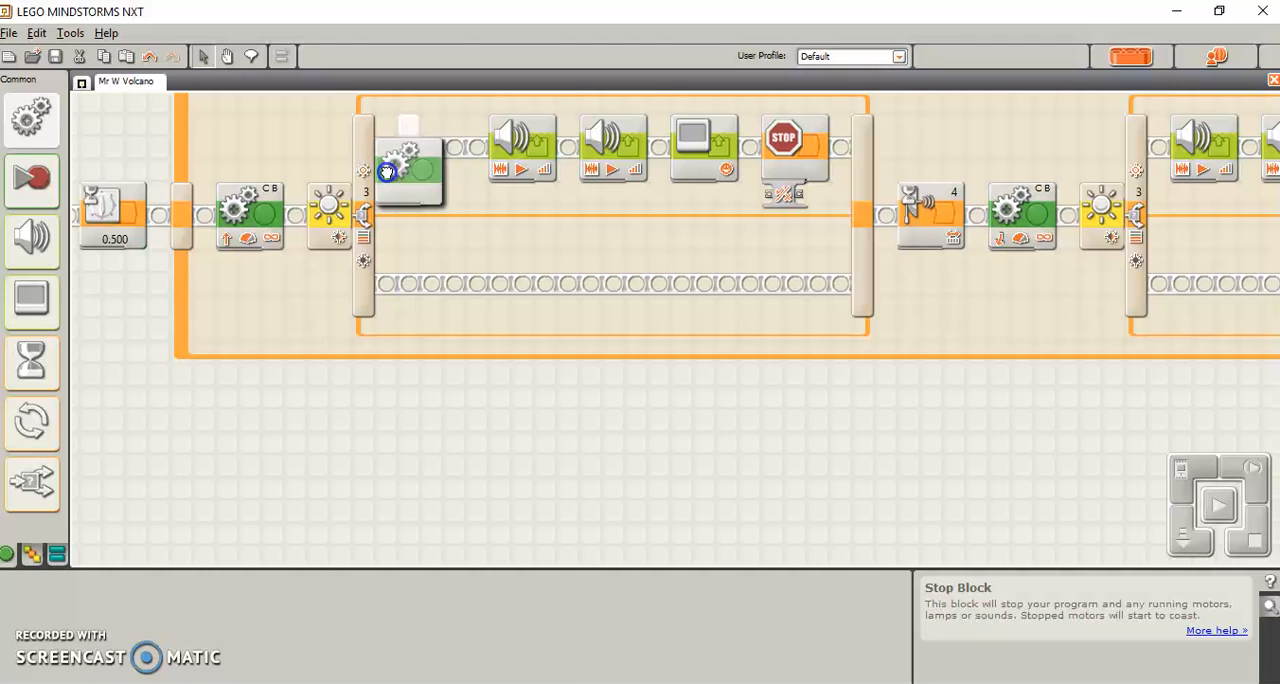
Step: Insert a Move block stopping motors B and C before the first switch's sounds
{"action": "left_click", "coordinate": [408, 165]}
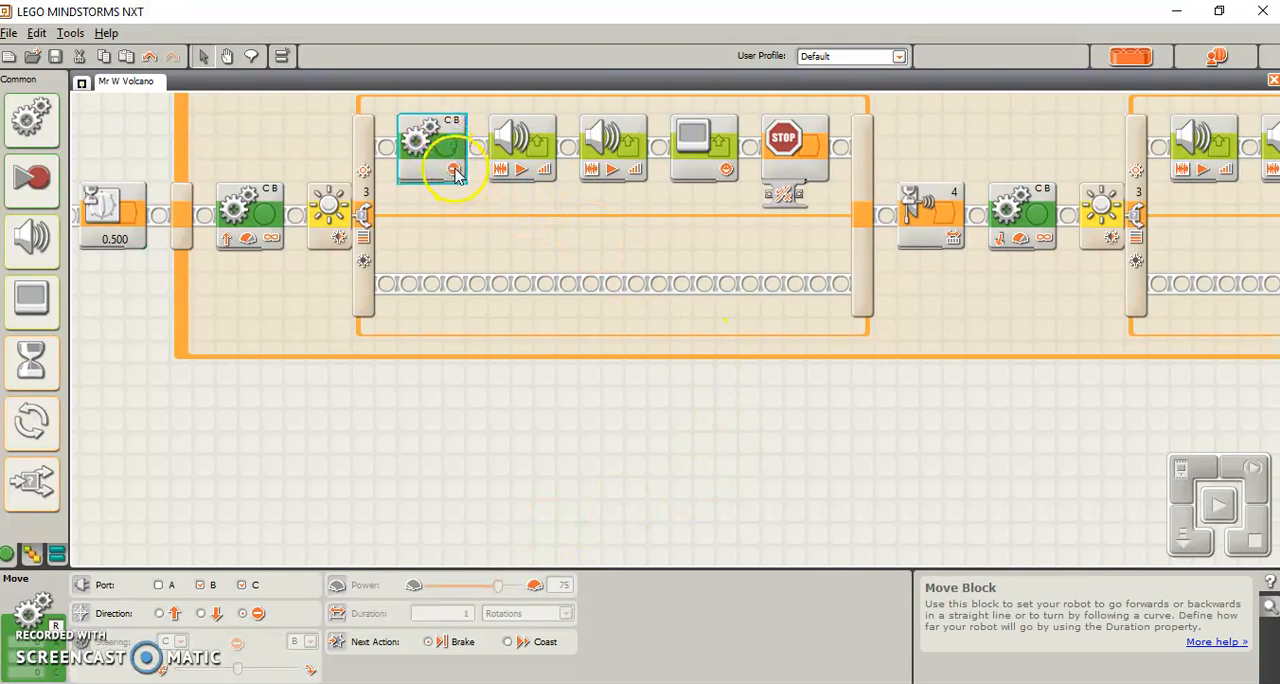
{"action": "mouse_move", "coordinate": [595, 170]}
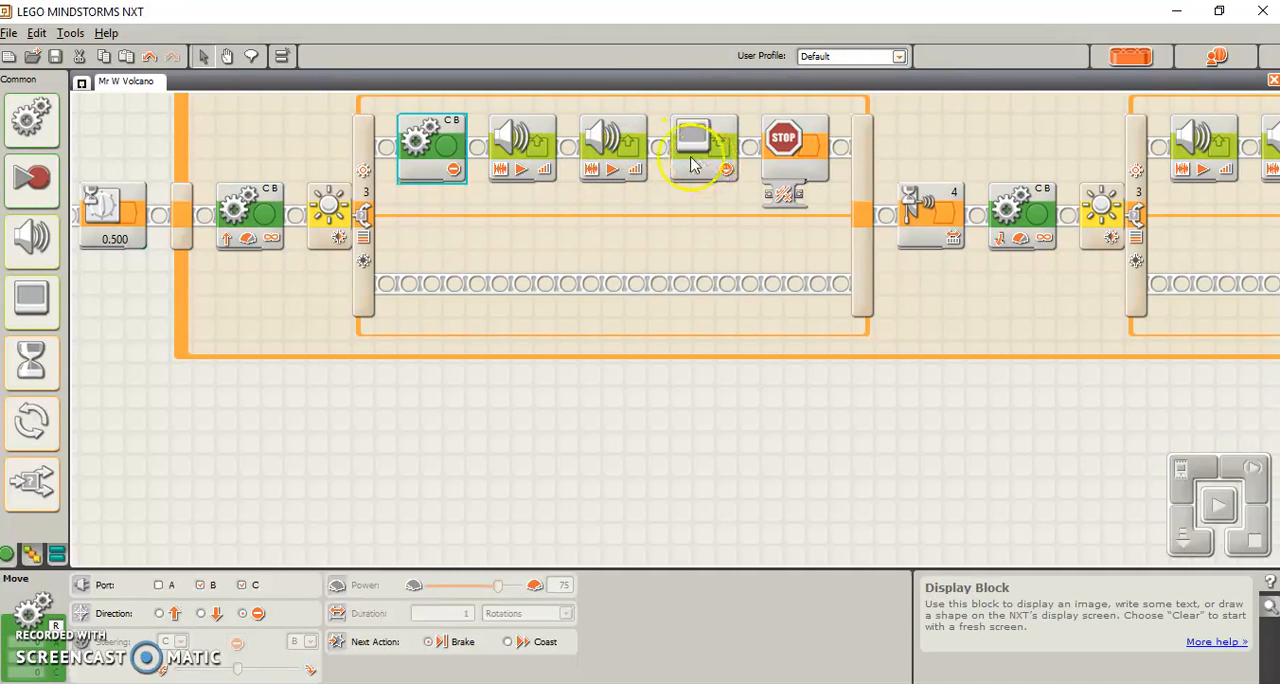
{"action": "mouse_move", "coordinate": [710, 168]}
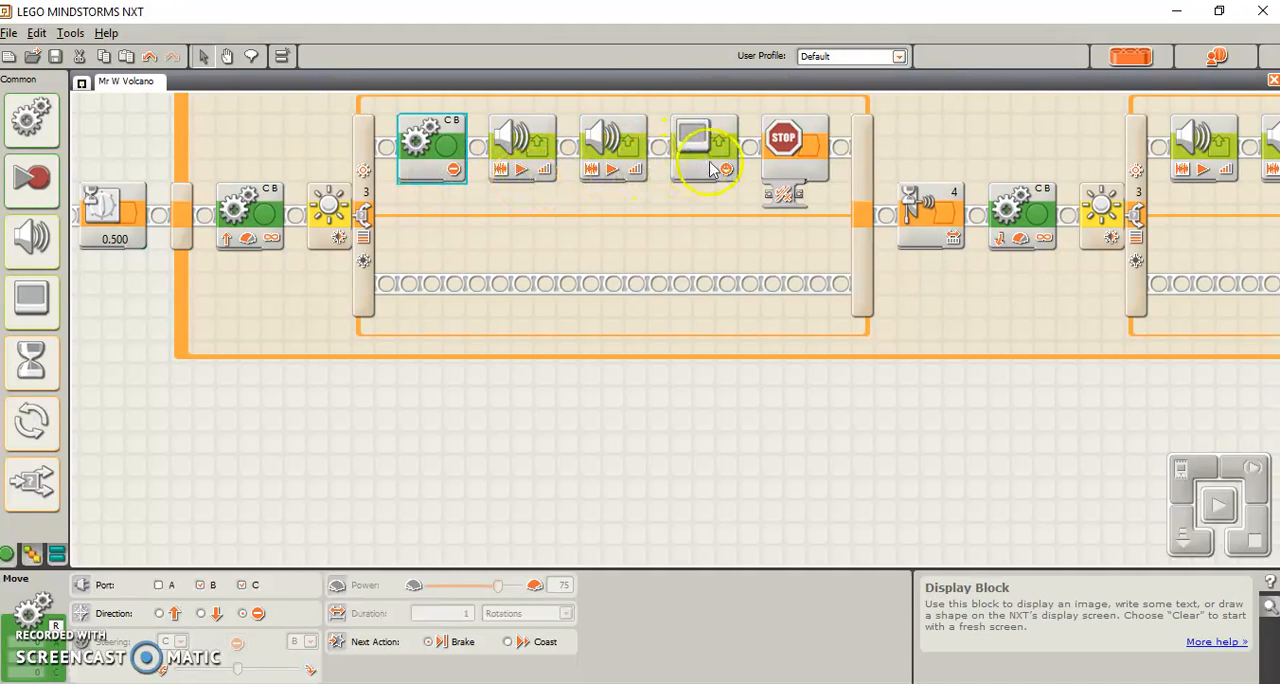
{"action": "mouse_move", "coordinate": [818, 330]}
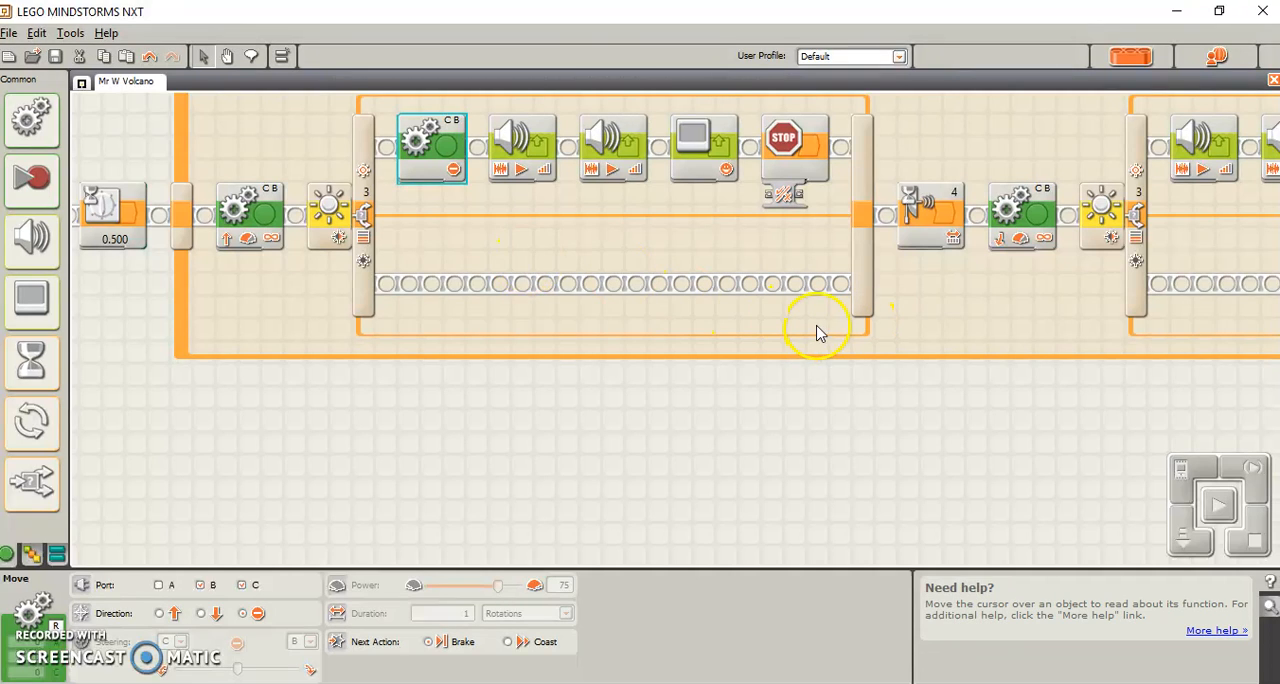
{"action": "mouse_move", "coordinate": [539, 288]}
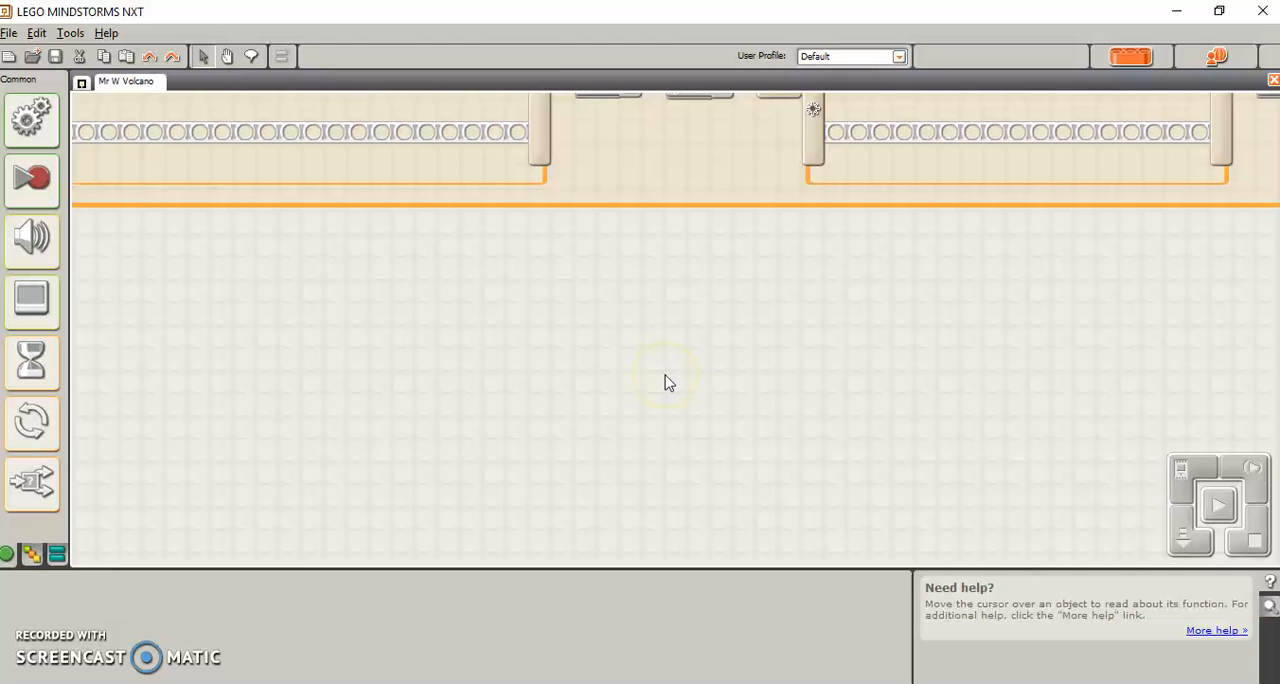
{"action": "scroll", "scroll_direction": "down", "scroll_amount": 3}
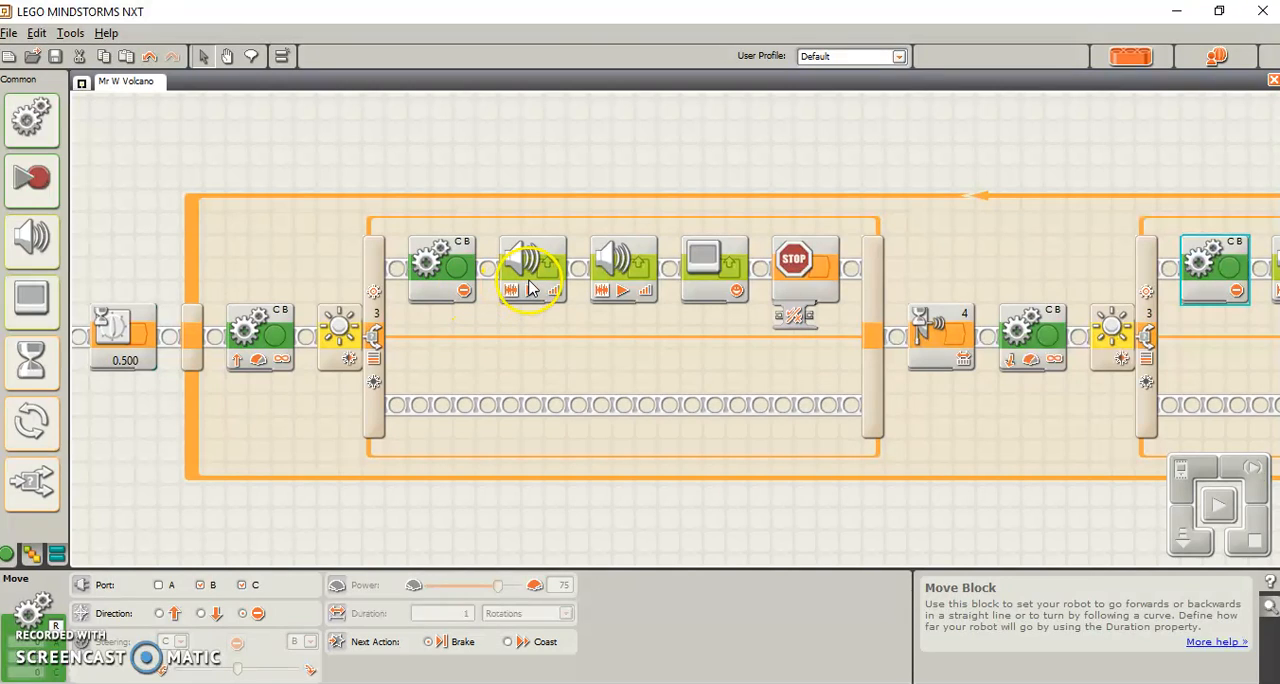
{"action": "mouse_move", "coordinate": [623, 268]}
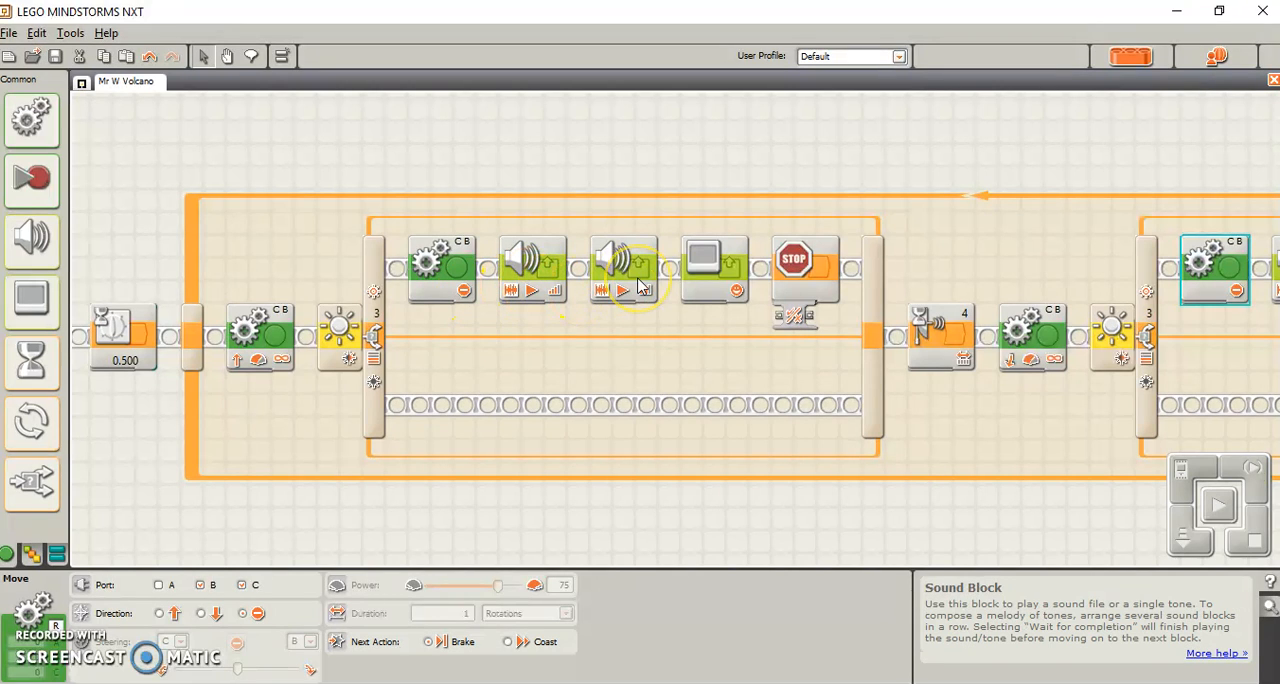